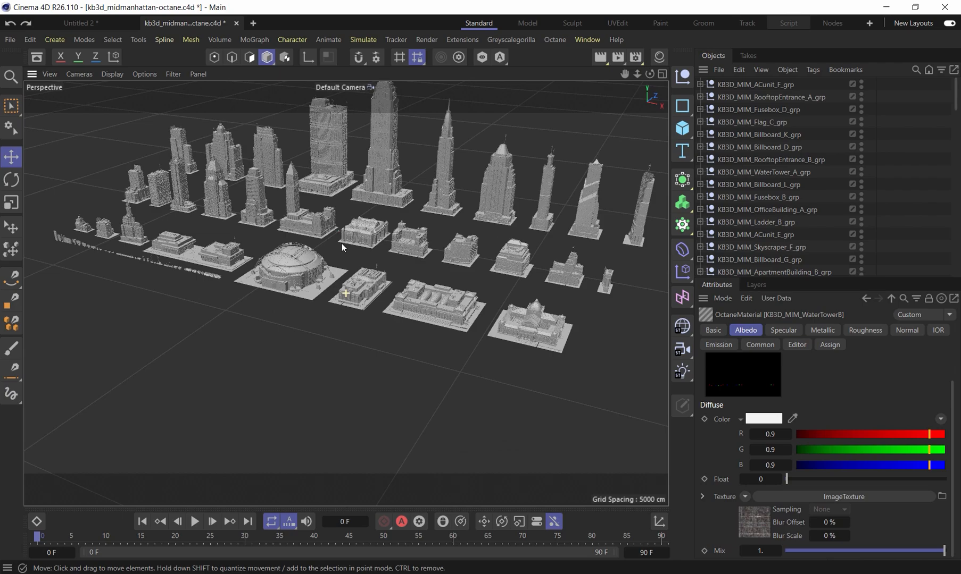
# Inspect the city kit's texture assets in the Project Asset Inspector, including the 4k textures folder
pyautogui.scroll(-3)
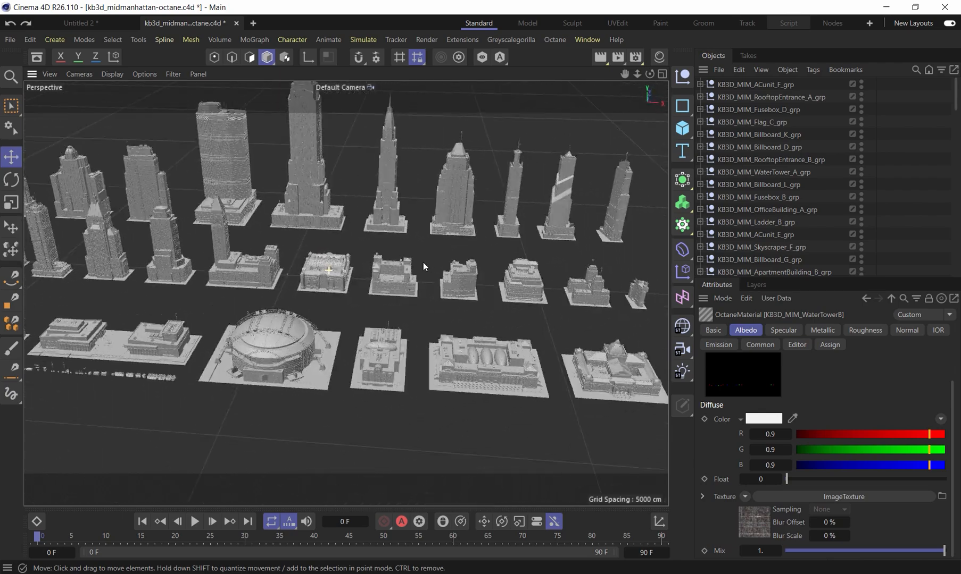
pyautogui.moveTo(423, 265); pyautogui.dragTo(334, 202)
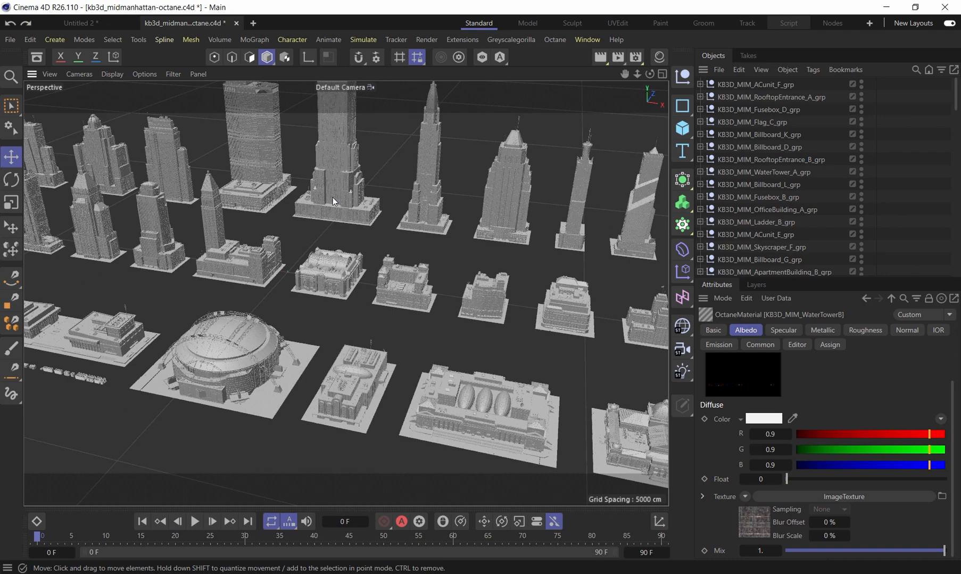
pyautogui.scroll(-3)
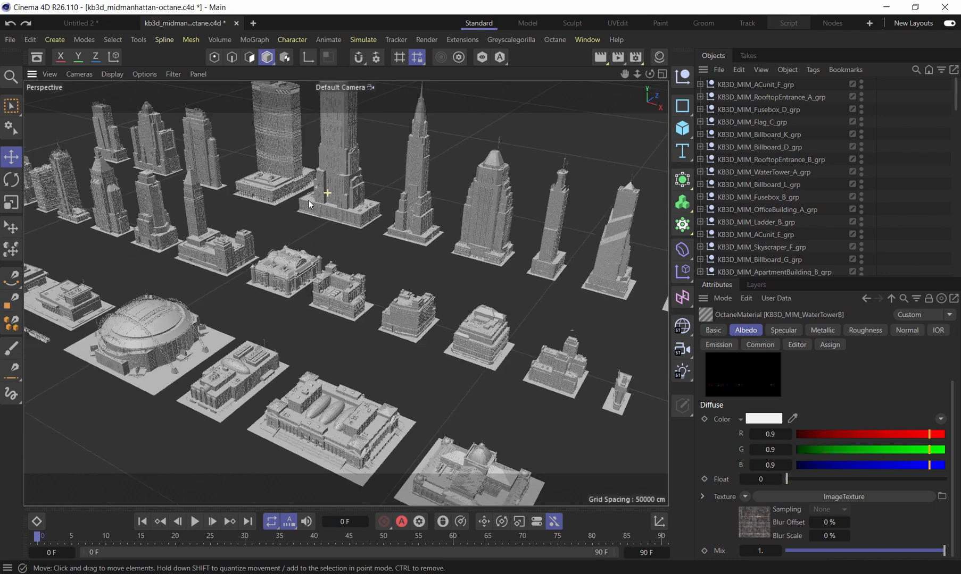
pyautogui.click(586, 39)
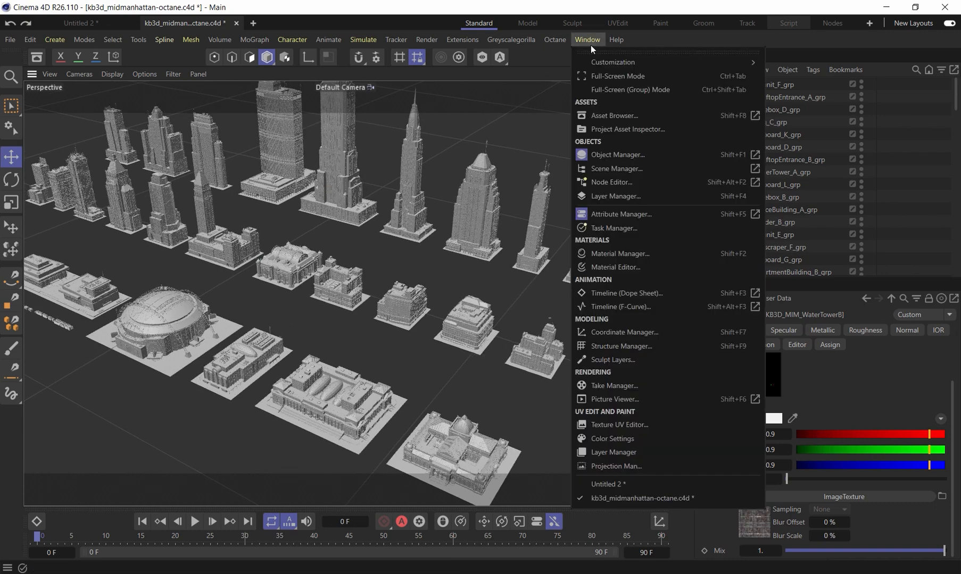
pyautogui.click(626, 129)
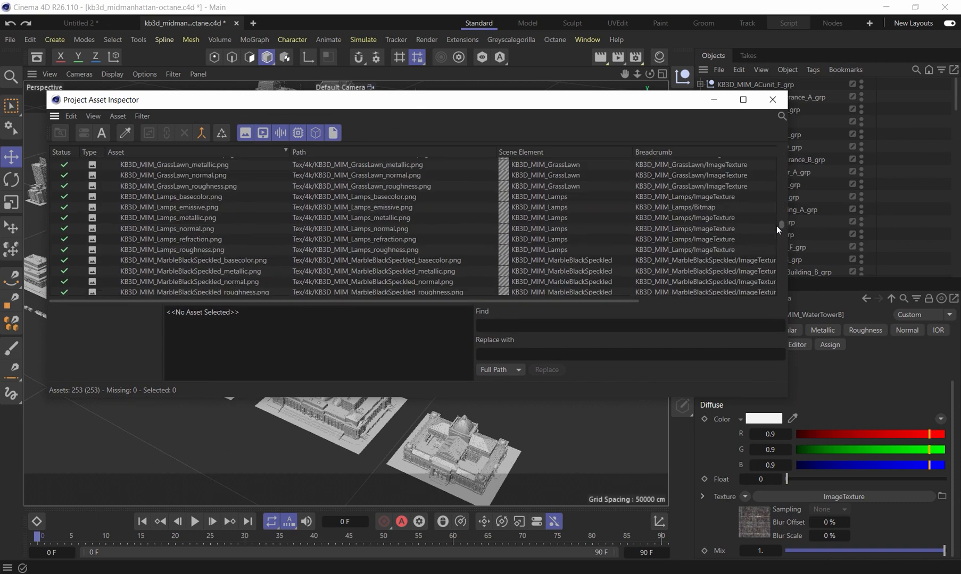
pyautogui.scroll(-3)
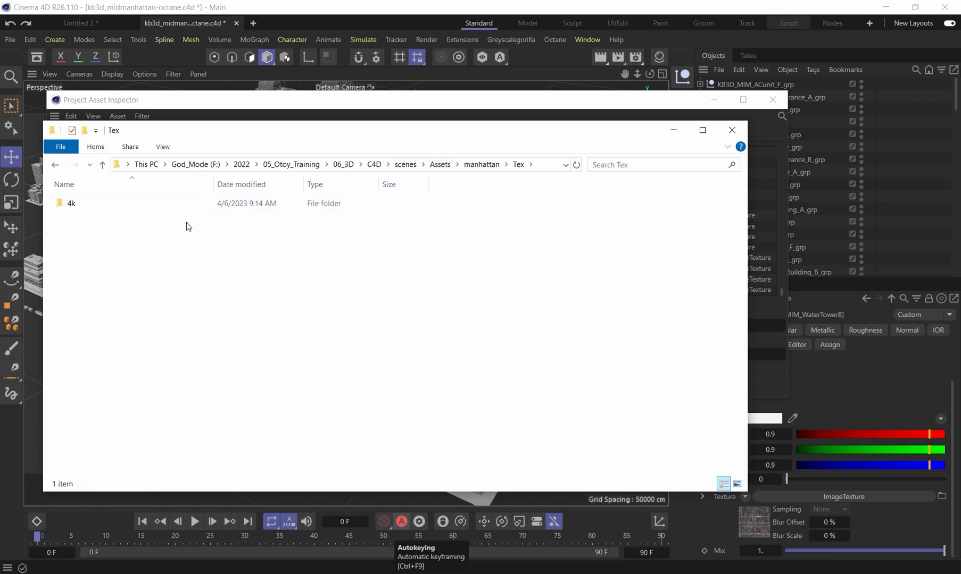
pyautogui.doubleClick(71, 203)
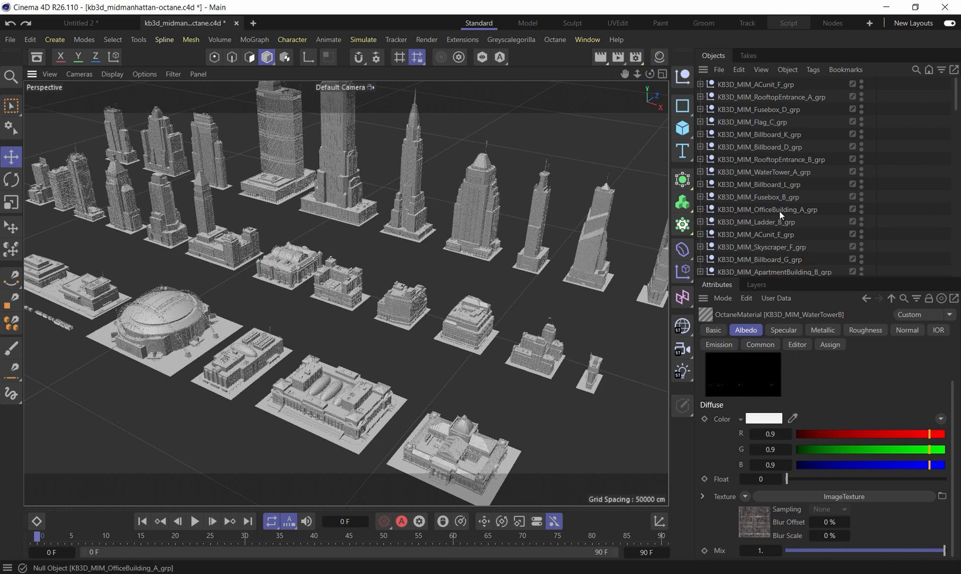
# Select the KB3D_MIM_OfficeBuilding_A_grp group to move it into its own new project
pyautogui.click(765, 210)
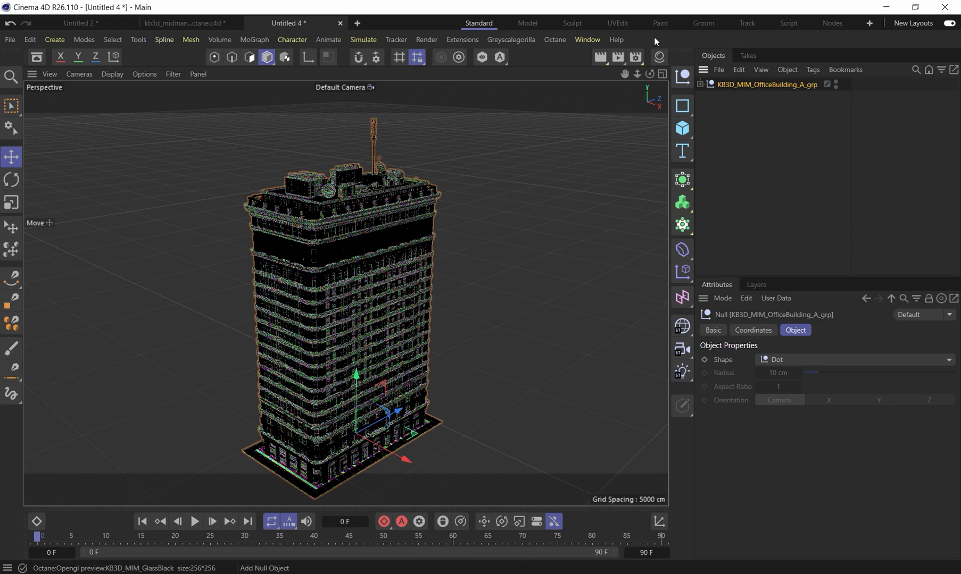
pyautogui.click(586, 39)
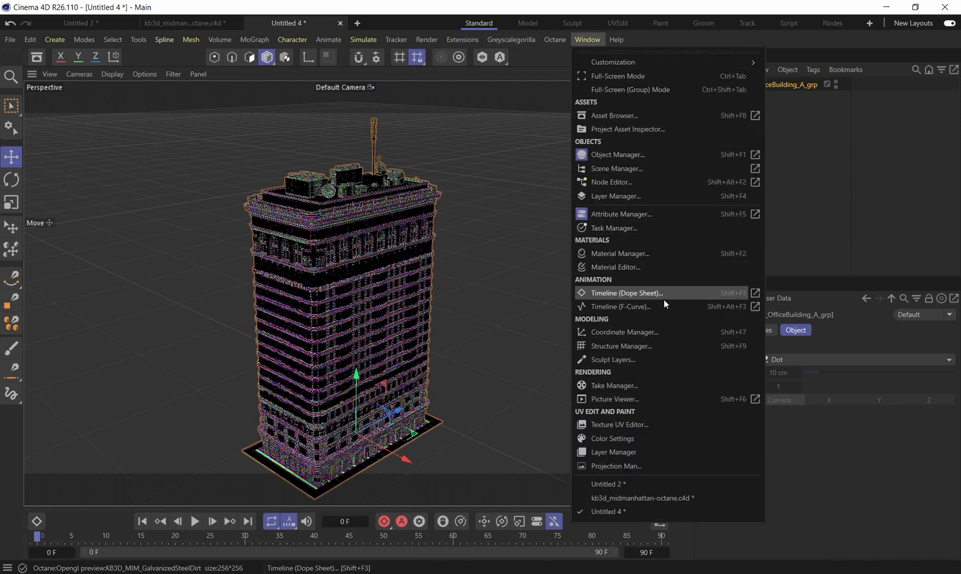
# Show the Project Asset Inspector listing the building's 83 textures as missing and select the first asset
pyautogui.click(626, 129)
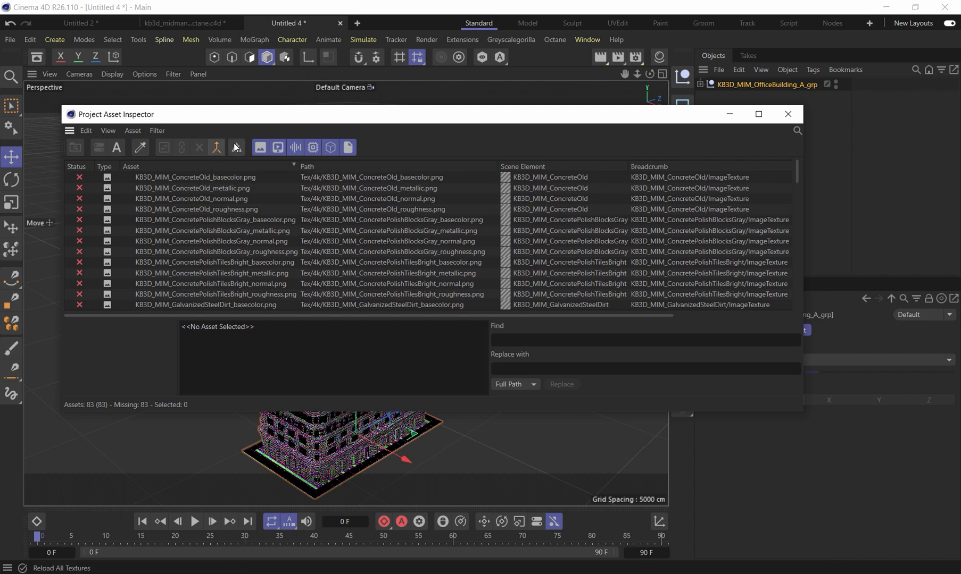
pyautogui.rightClick(195, 177)
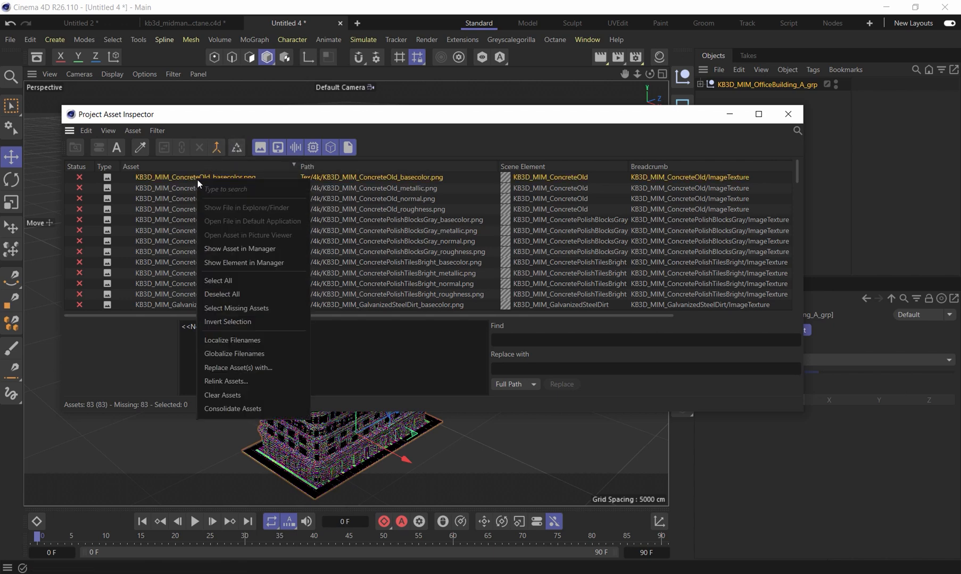
pyautogui.moveTo(284, 343)
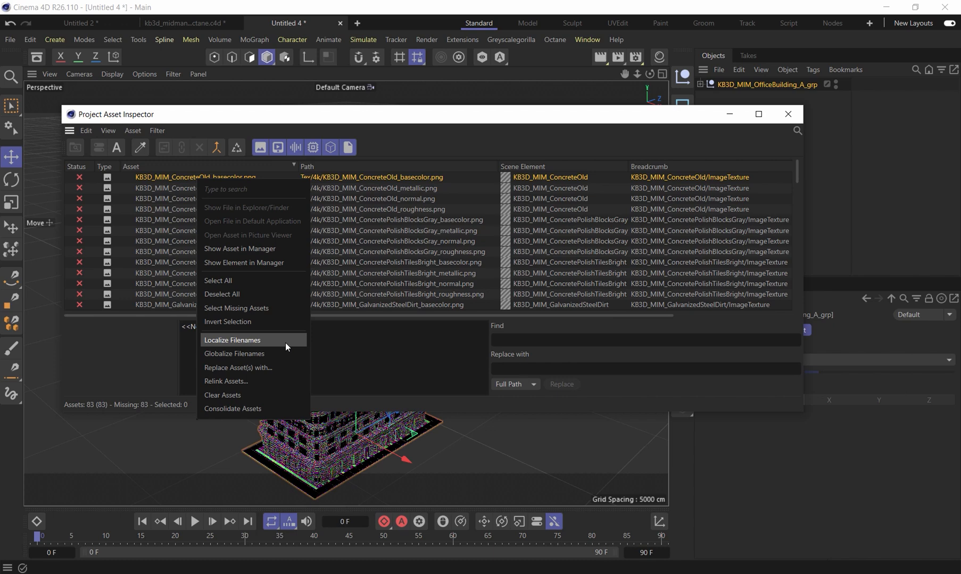
pyautogui.moveTo(254, 385)
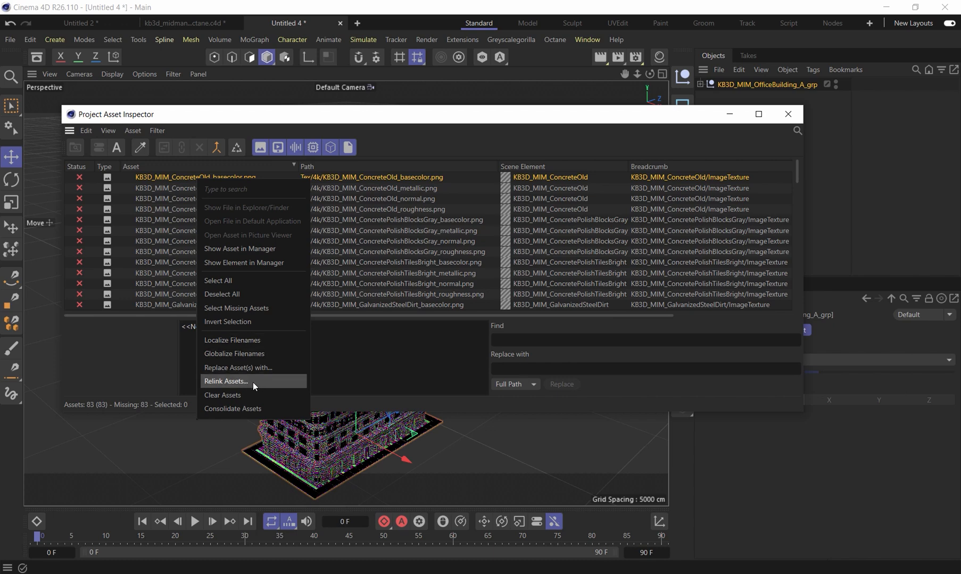
pyautogui.click(225, 382)
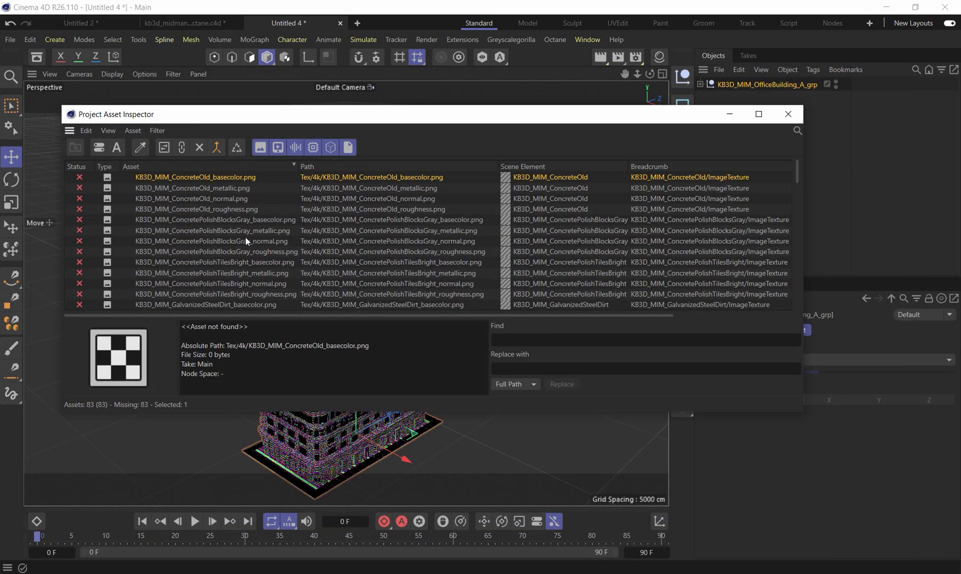
pyautogui.moveTo(737, 520)
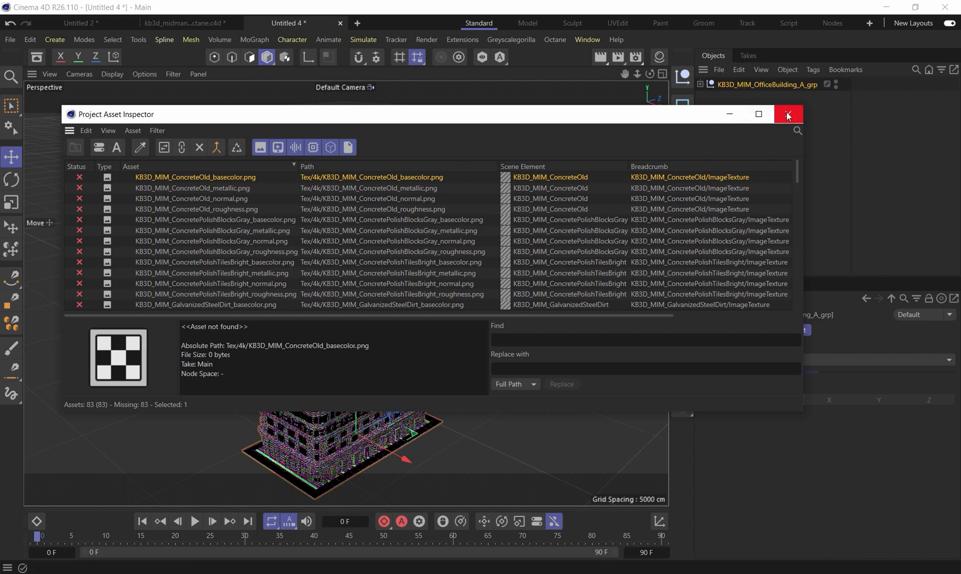
# Save the project as building_01 in a new kitbash_test folder under C4D/scenes/shots
pyautogui.click(788, 115)
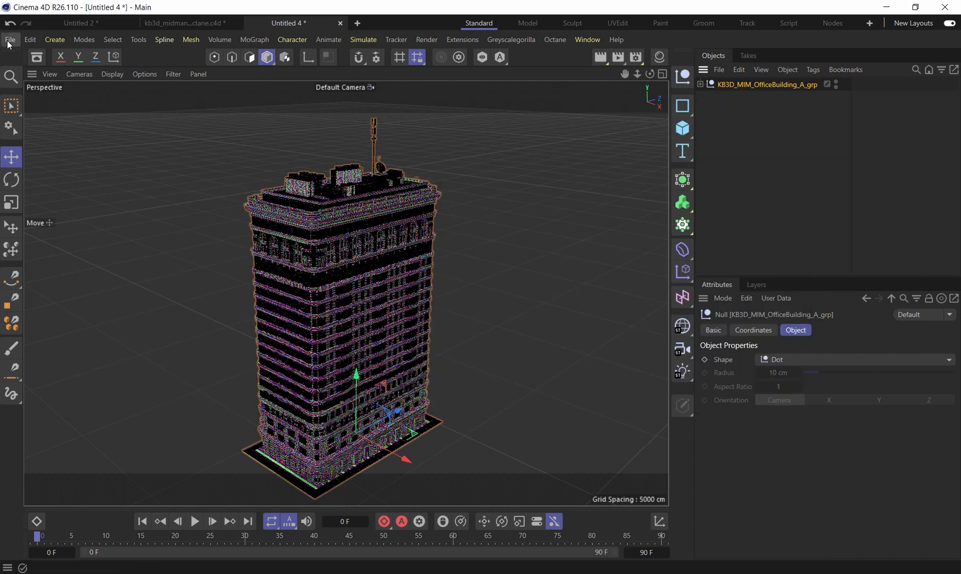
pyautogui.click(10, 39)
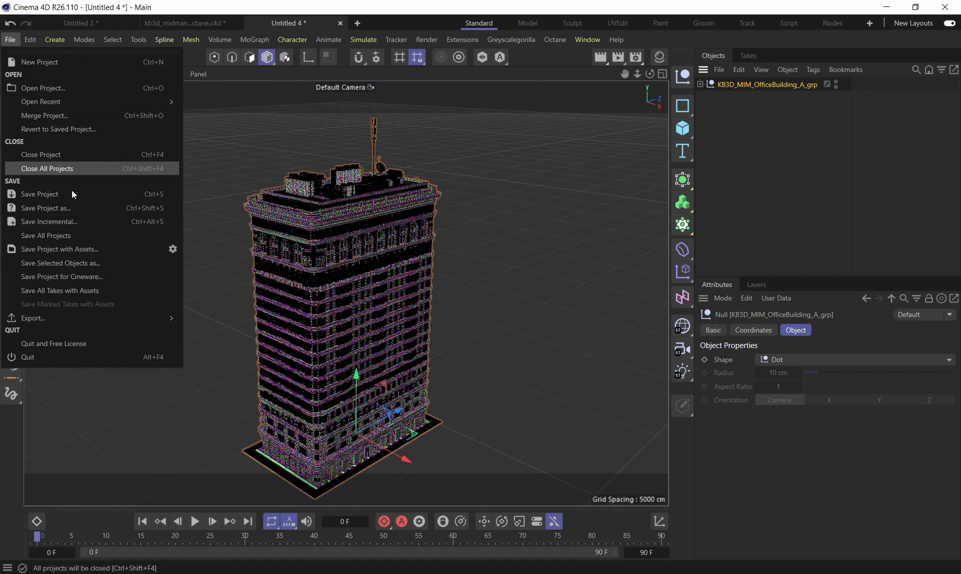
pyautogui.click(43, 209)
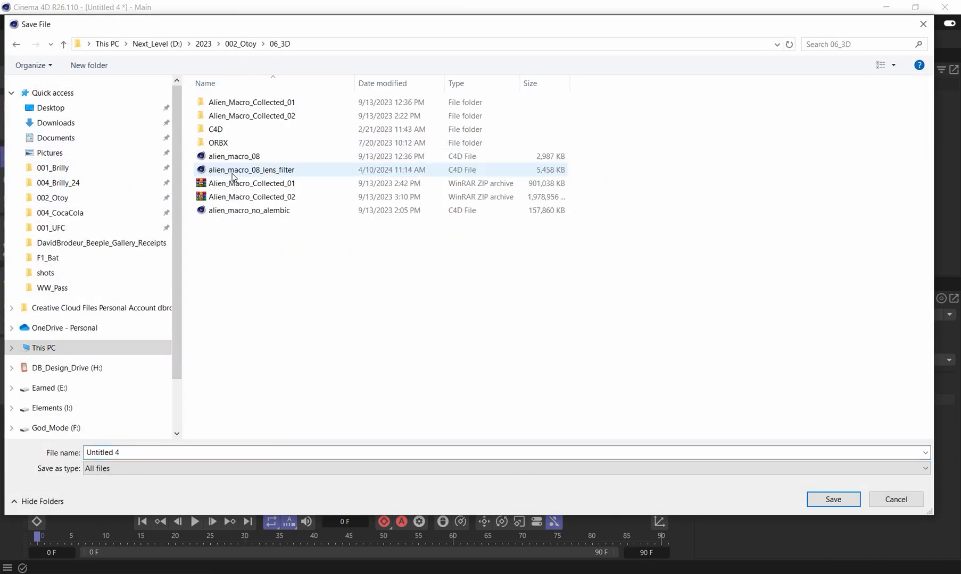
pyautogui.doubleClick(215, 129)
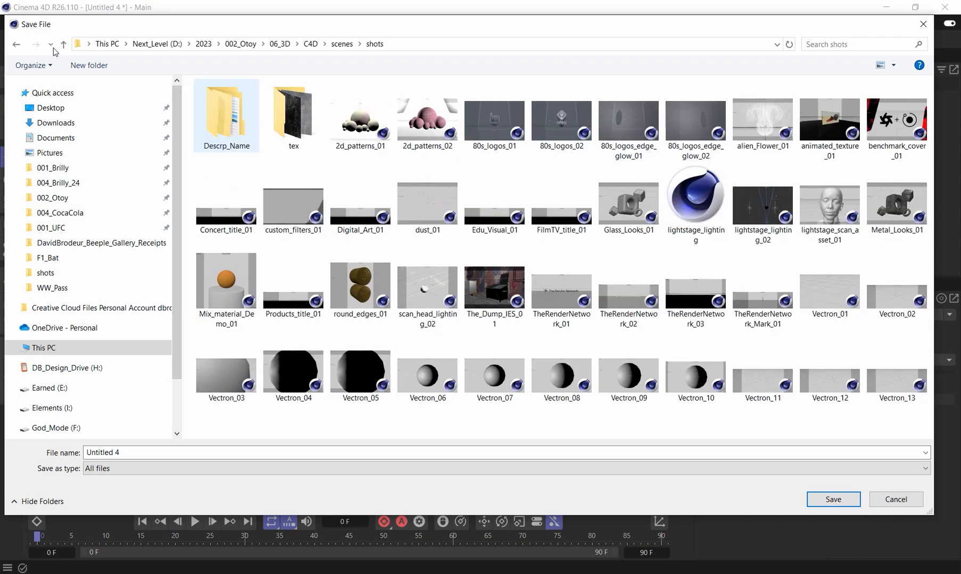
pyautogui.moveTo(88, 65)
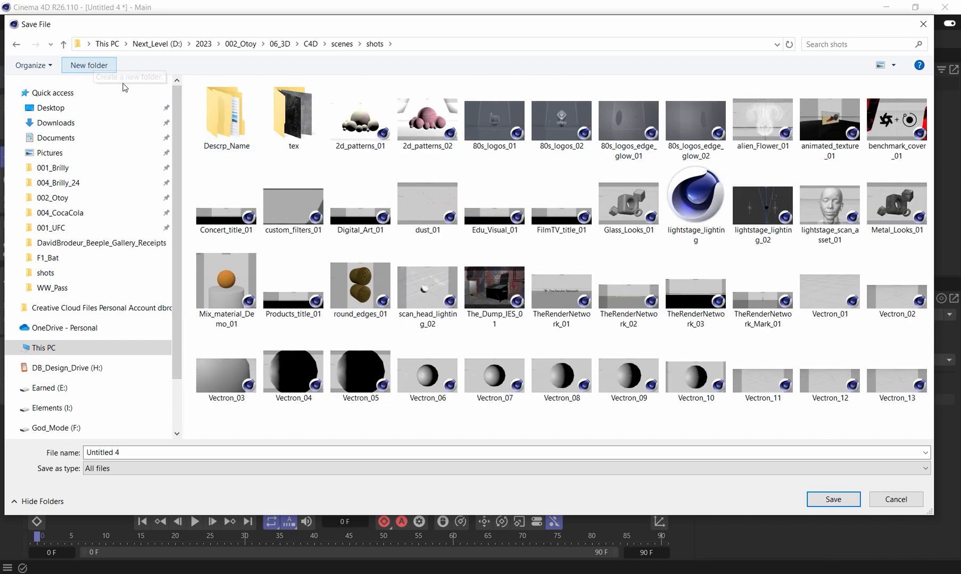
pyautogui.click(89, 65)
pyautogui.write('kitbash_test')
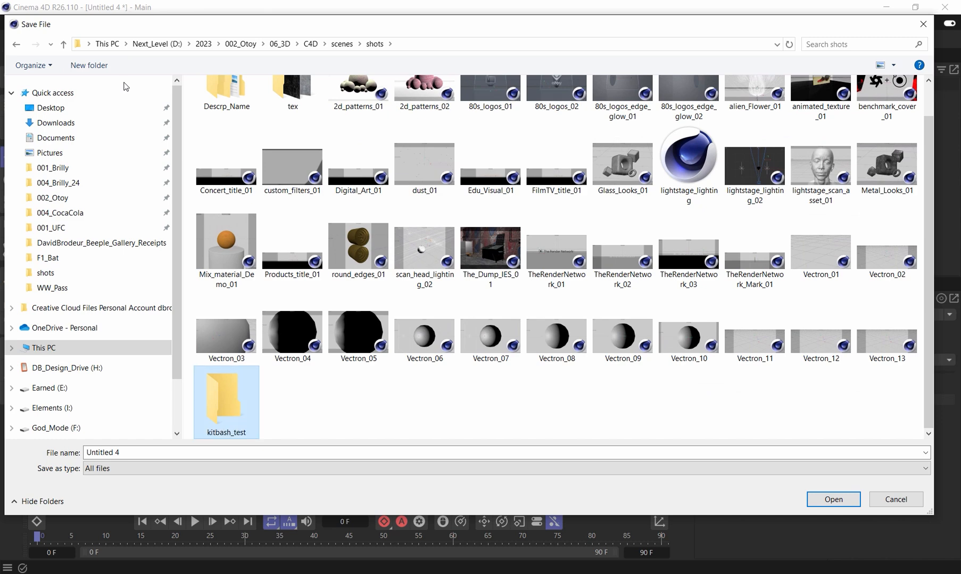
pyautogui.doubleClick(225, 399)
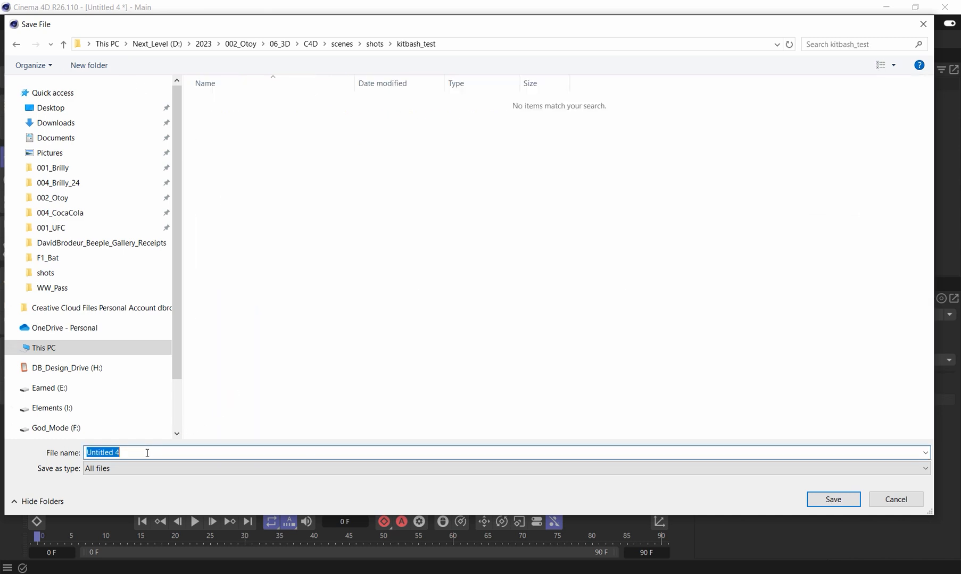
pyautogui.write('building_')
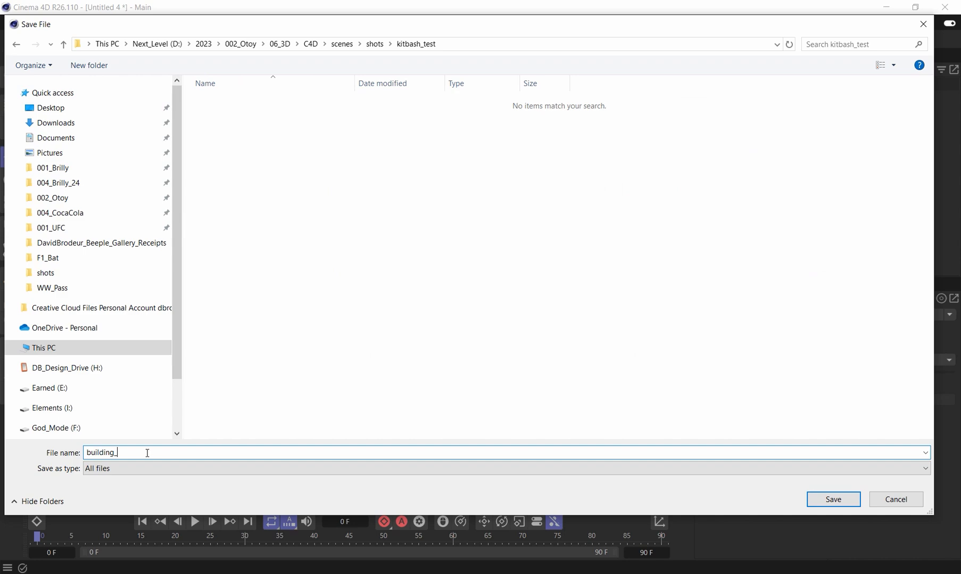
pyautogui.click(832, 499)
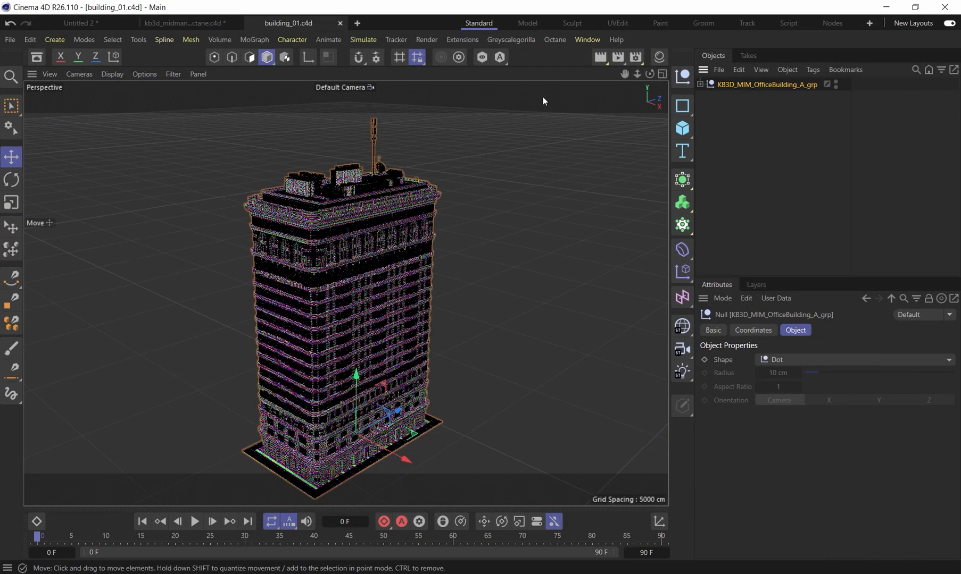
pyautogui.moveTo(397, 171)
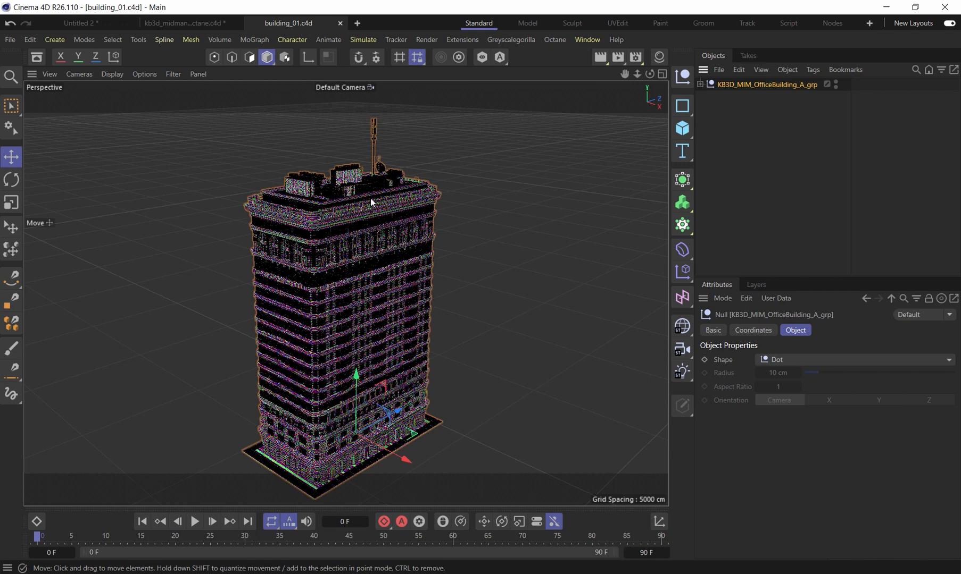
pyautogui.moveTo(227, 196)
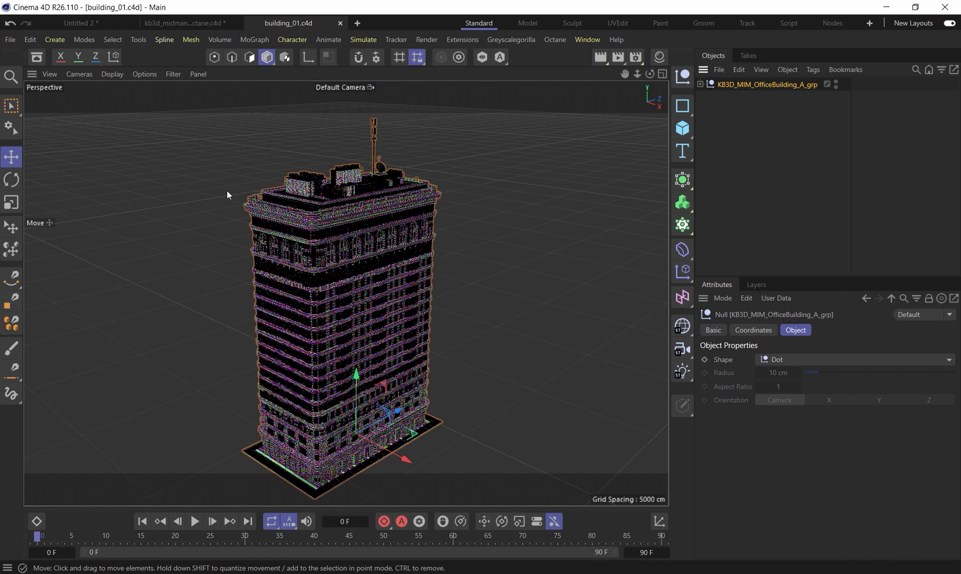
pyautogui.moveTo(331, 269)
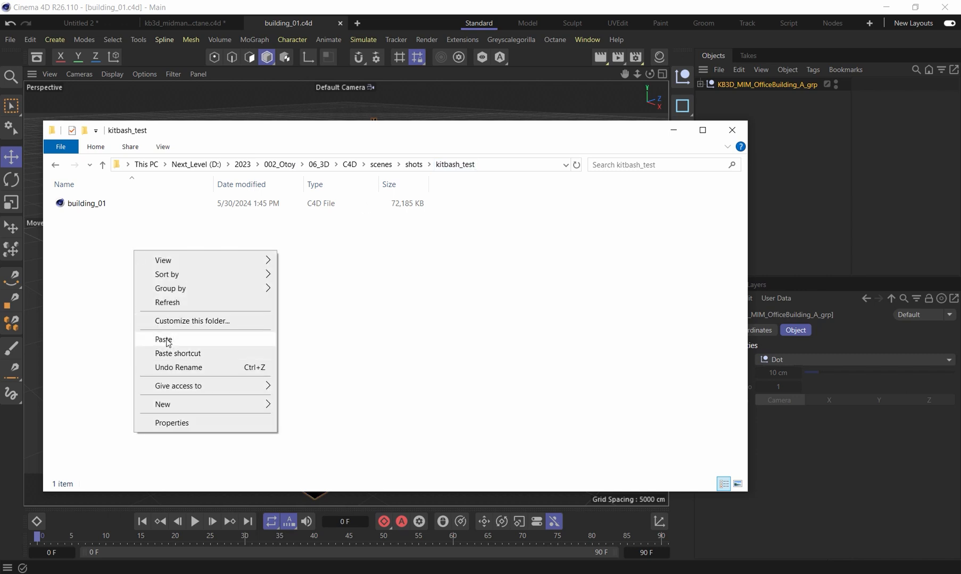
# Paste the copied files into the kitbash_test folder beside building_01
pyautogui.click(164, 340)
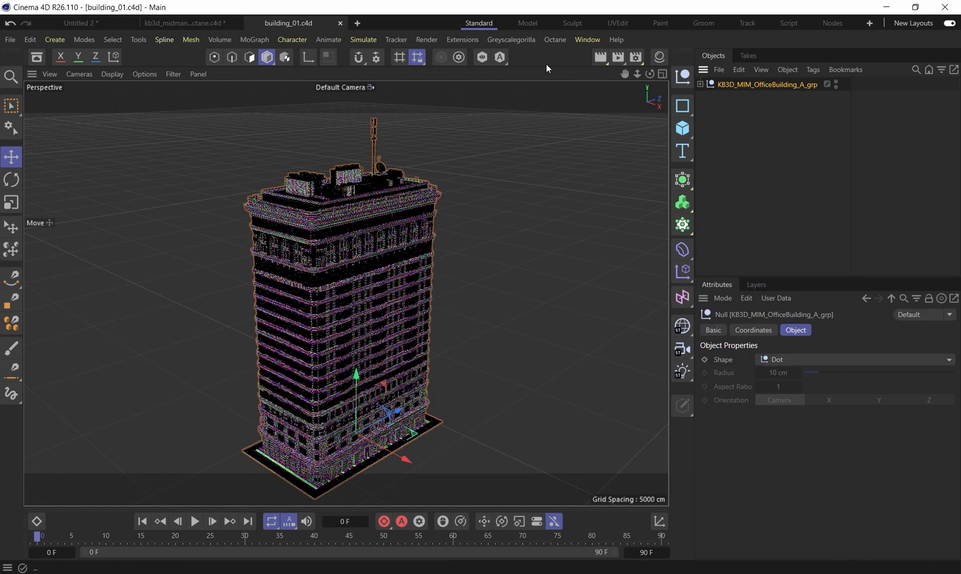
pyautogui.moveTo(575, 61)
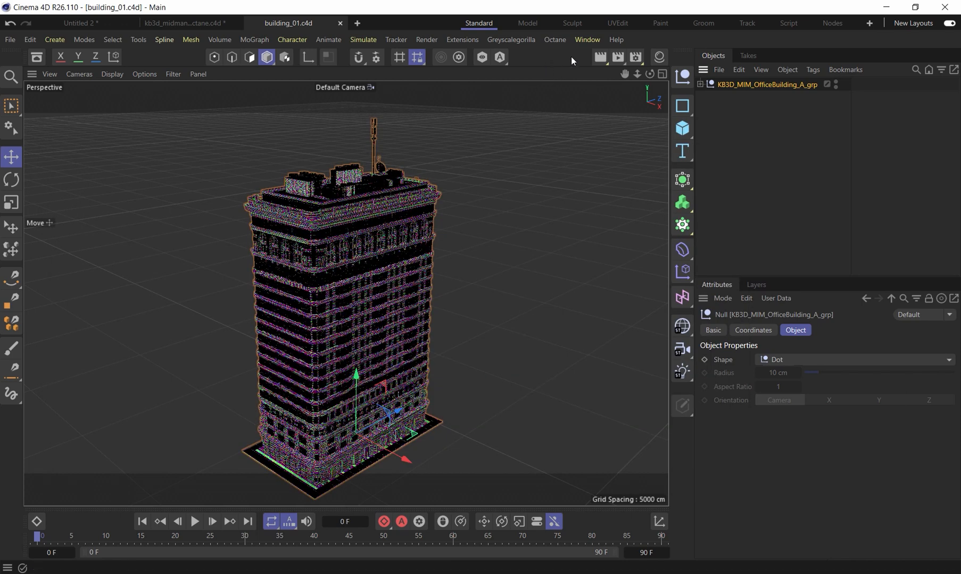
# Bring up the Window menu to reopen the Project Asset Inspector
pyautogui.click(585, 39)
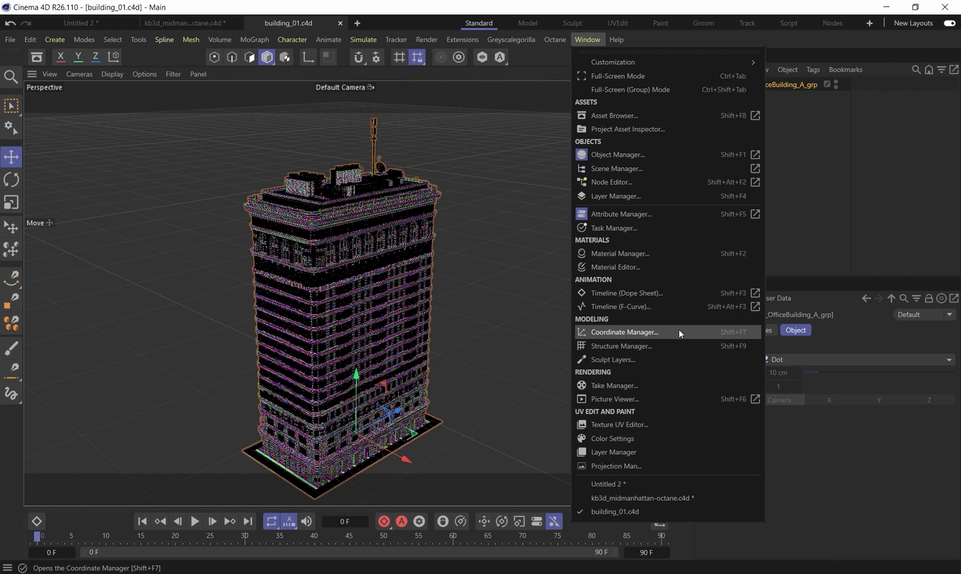
pyautogui.moveTo(647, 129)
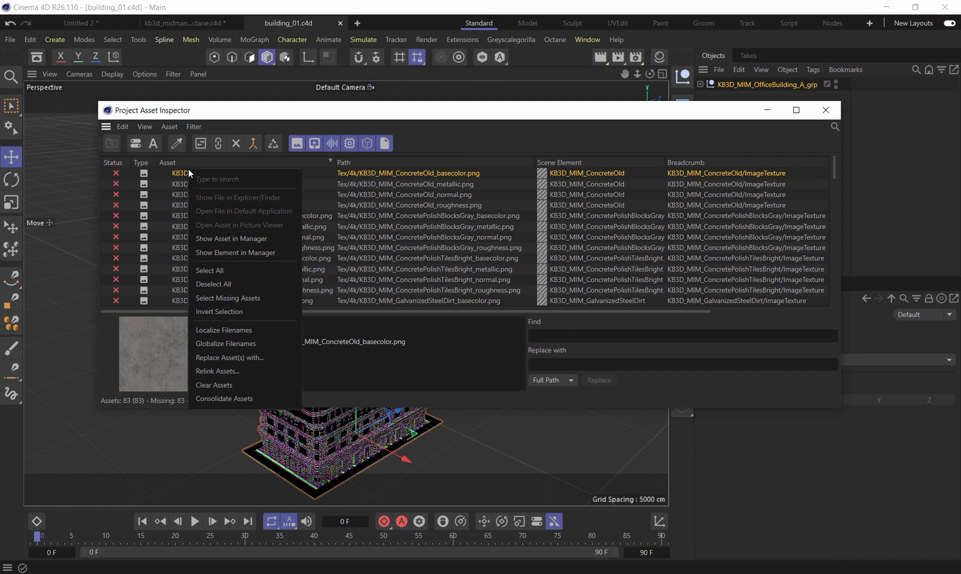
pyautogui.moveTo(217, 372)
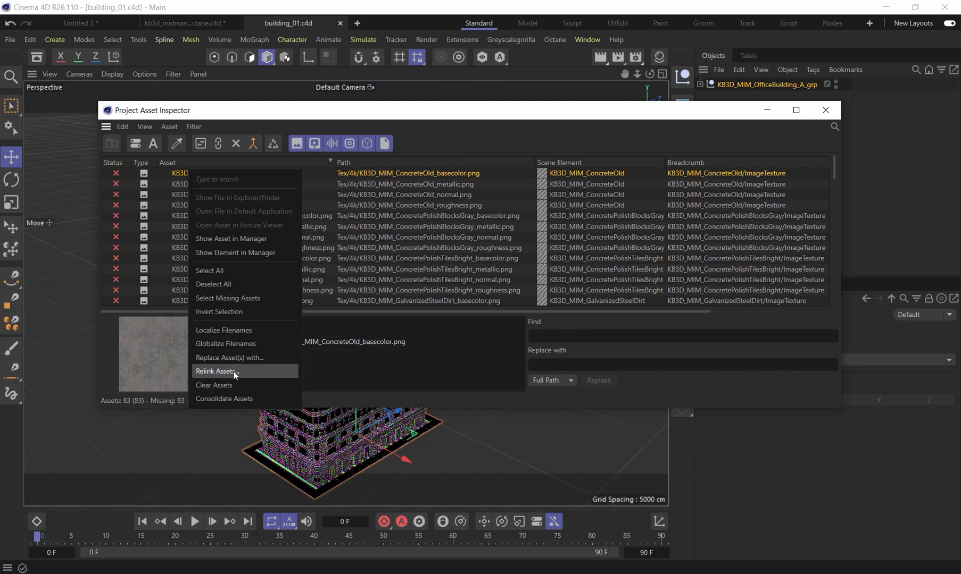
# Relink the ConcreteOld basecolor texture to the kitbash_test/Tex/4k folder
pyautogui.click(216, 371)
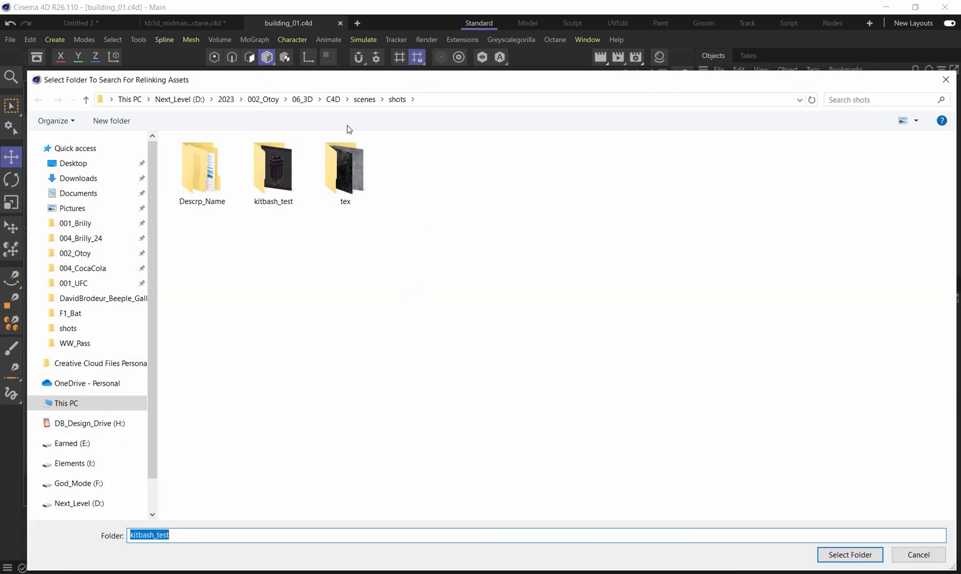
pyautogui.doubleClick(272, 168)
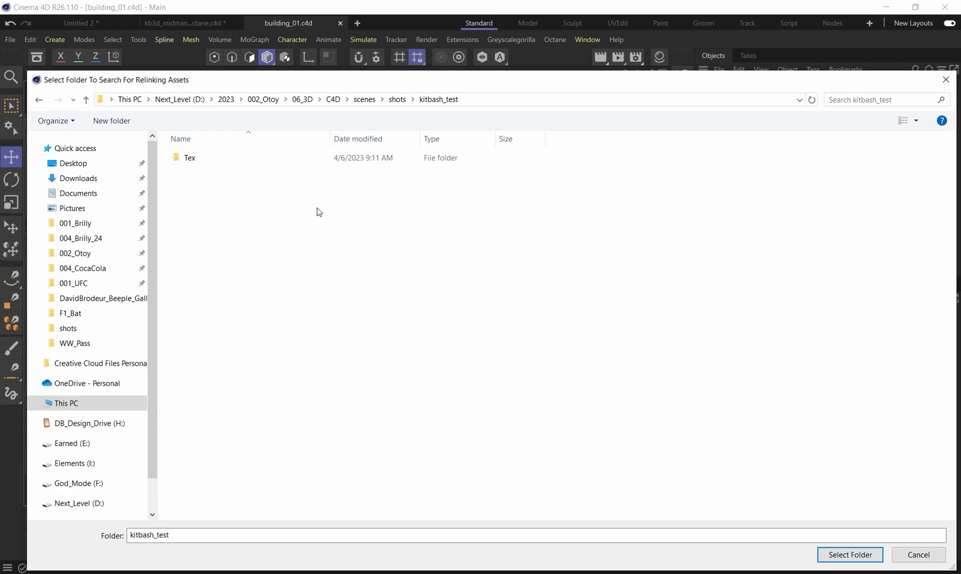
pyautogui.doubleClick(189, 158)
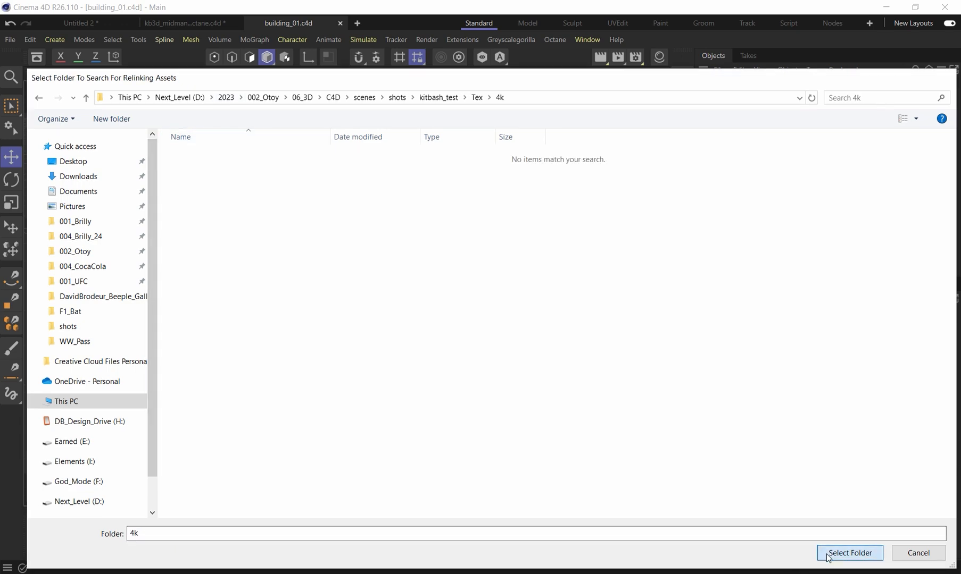
pyautogui.click(849, 553)
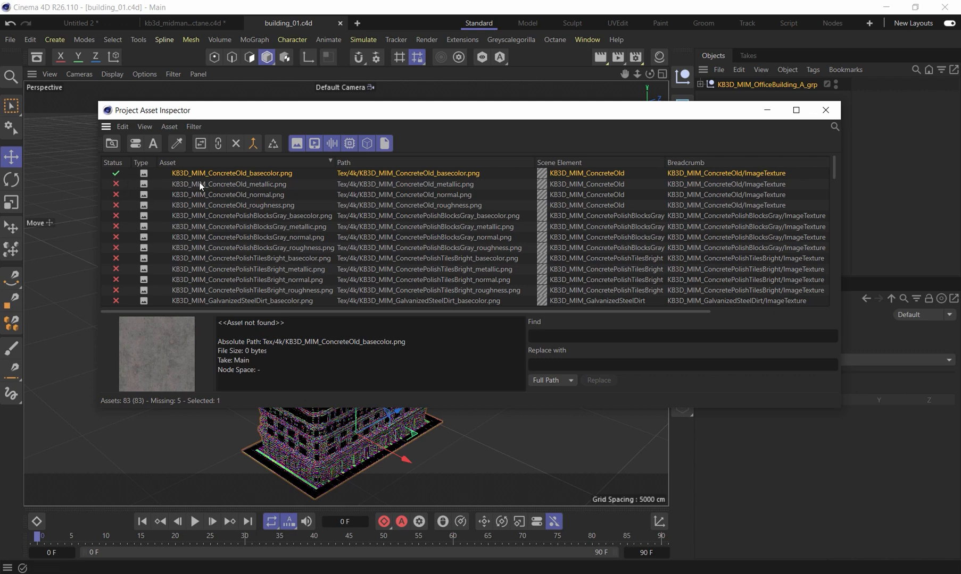
pyautogui.moveTo(236, 144)
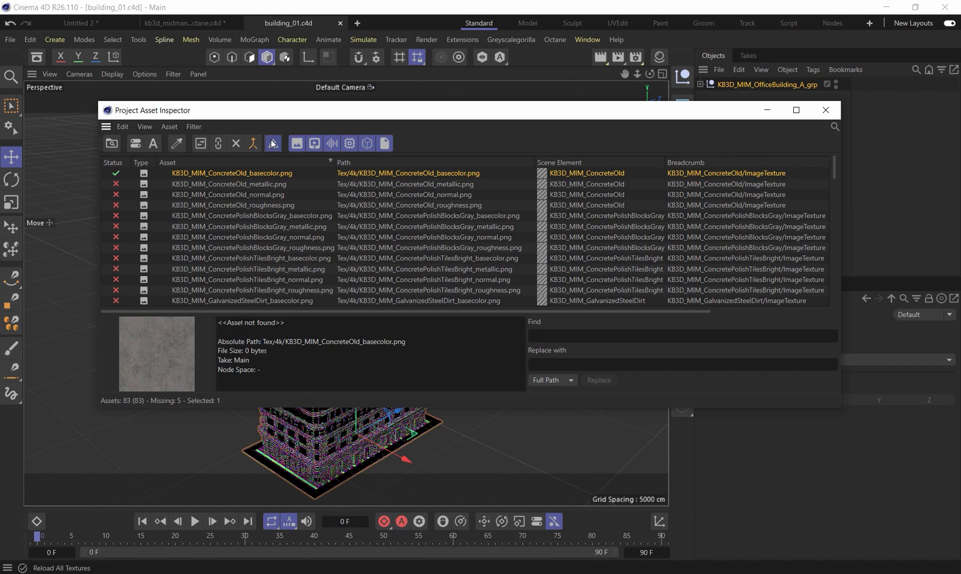
pyautogui.moveTo(217, 146)
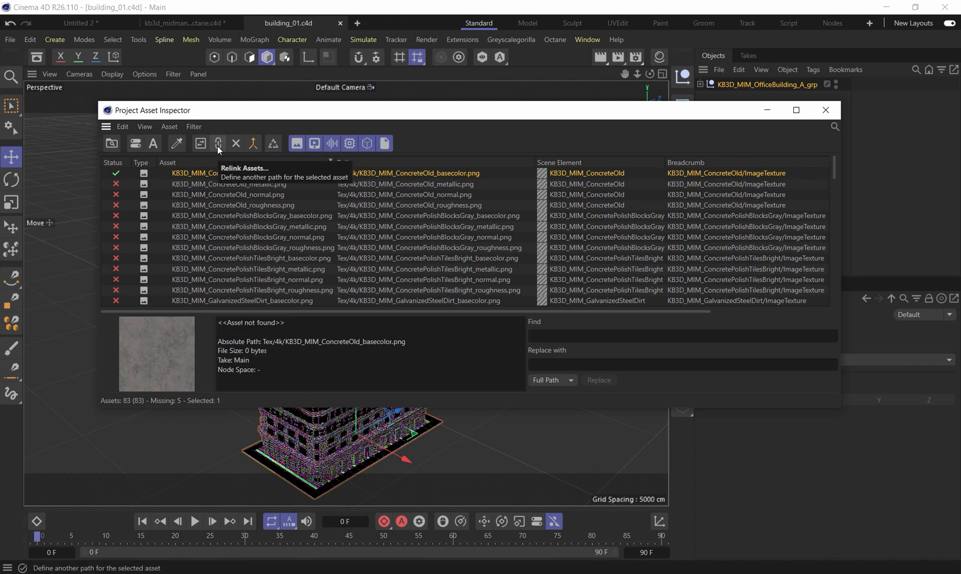
# Start a second Relink Assets attempt and cancel it without choosing a folder
pyautogui.click(217, 144)
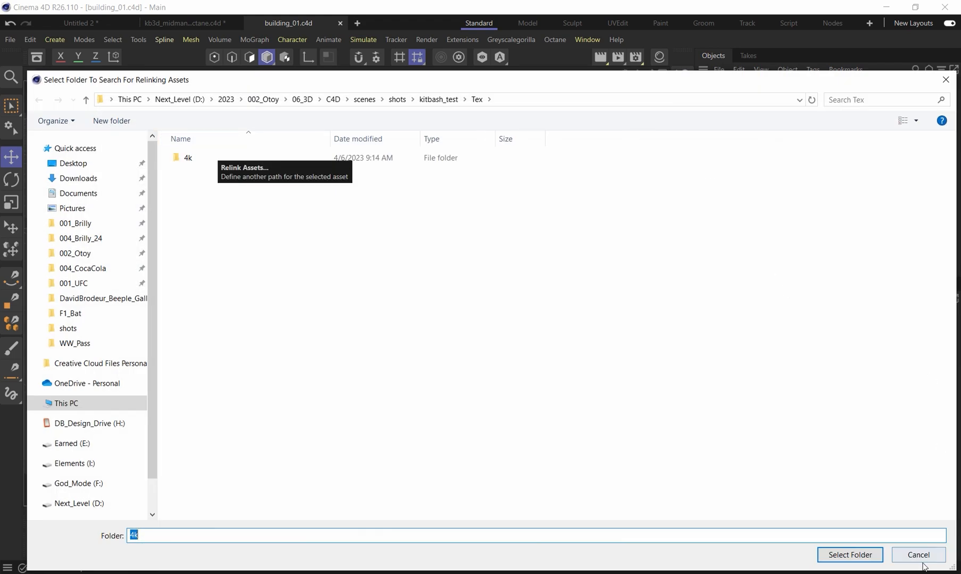
pyautogui.click(917, 557)
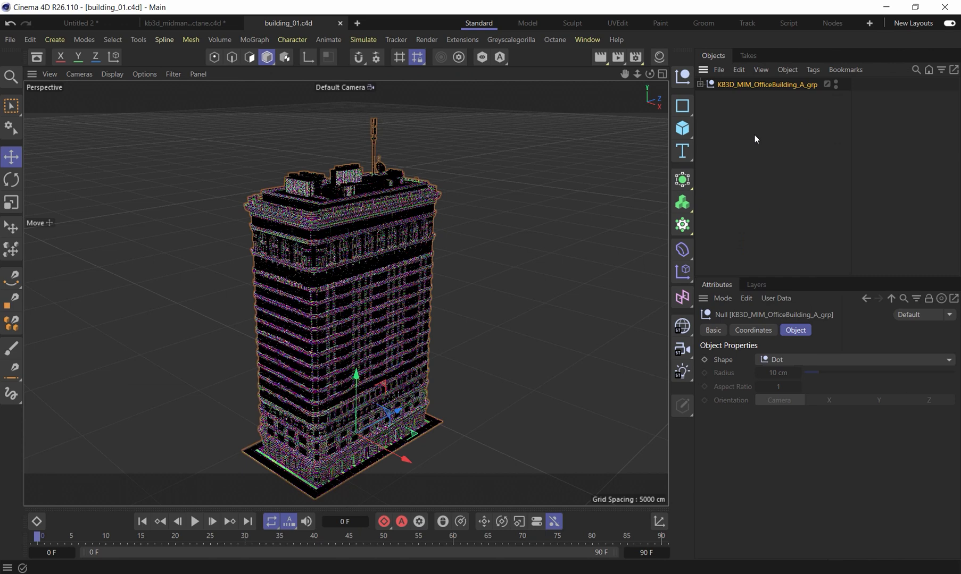
# Reopen the Project Asset Inspector showing 82 of 83 textures missing
pyautogui.click(585, 39)
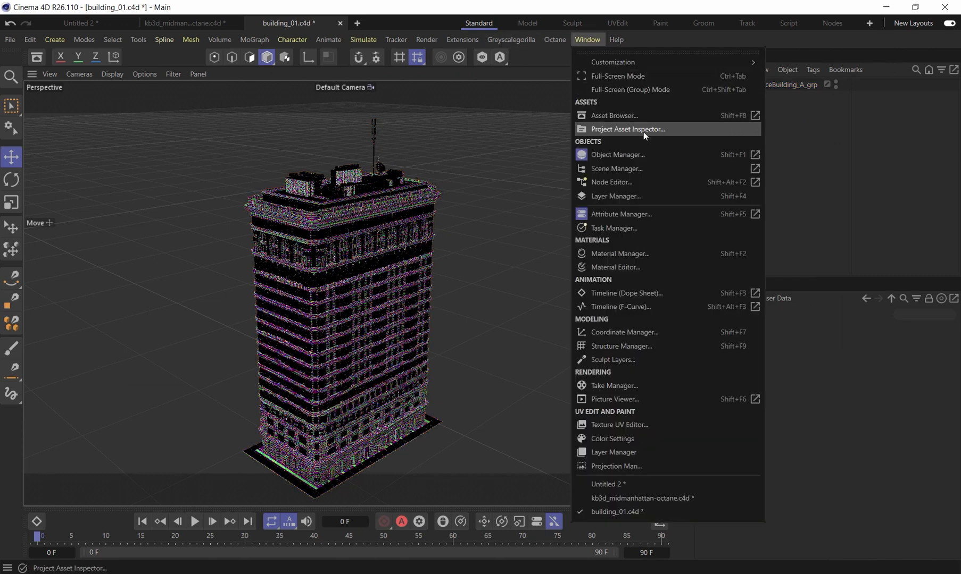
pyautogui.click(626, 128)
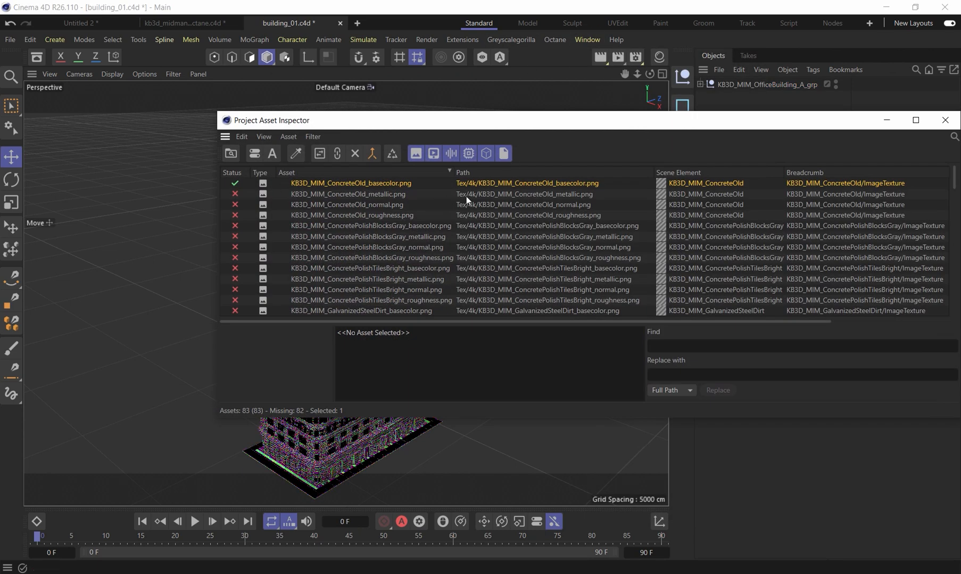
pyautogui.moveTo(615, 189)
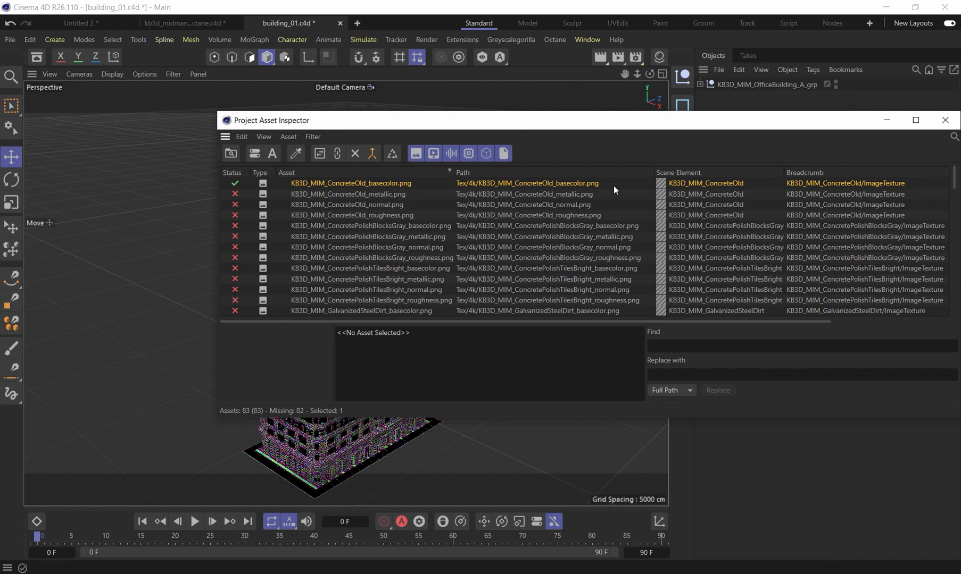
pyautogui.moveTo(565, 127)
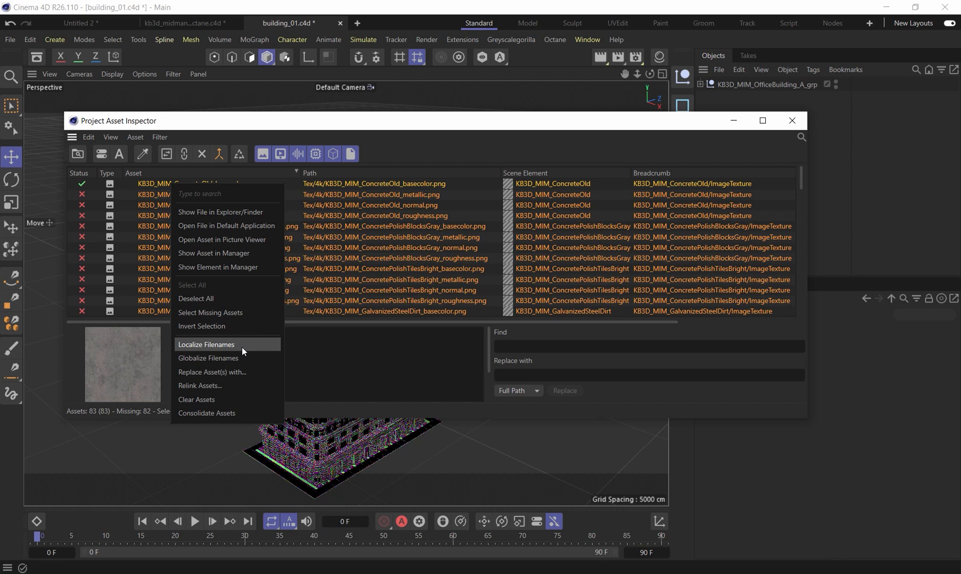
pyautogui.moveTo(230, 365)
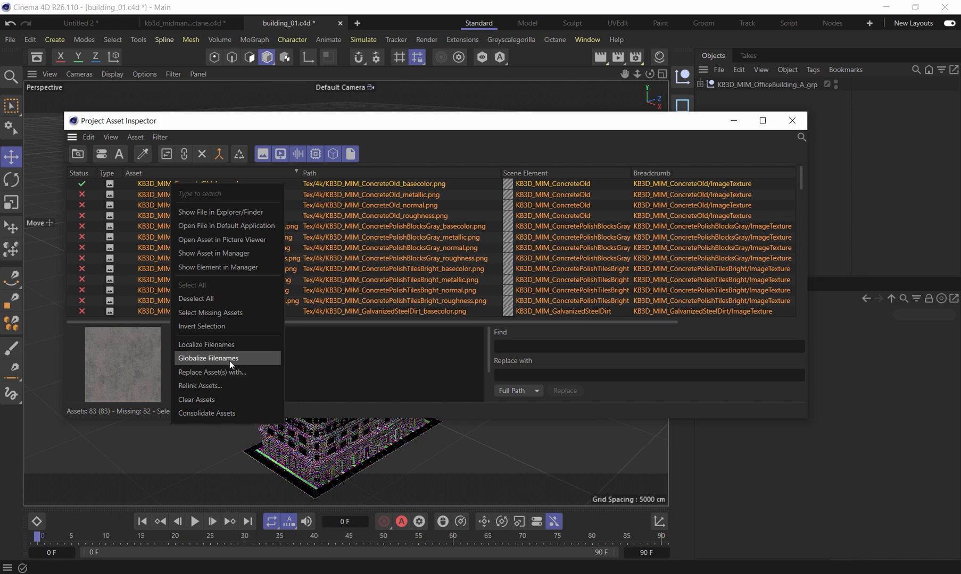
# Globalize Filenames so all 83 textures resolve with absolute paths, then close the inspector
pyautogui.click(207, 360)
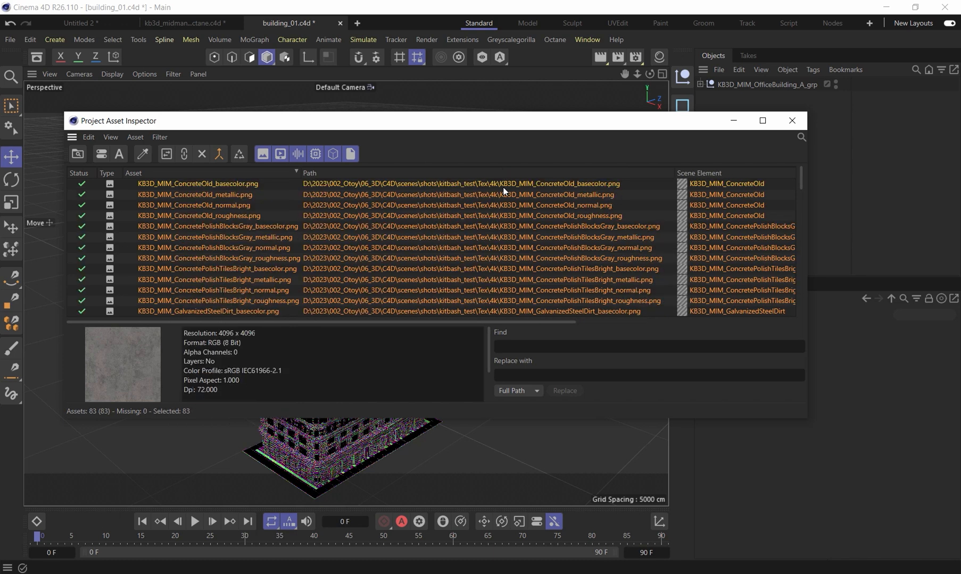
pyautogui.moveTo(564, 200)
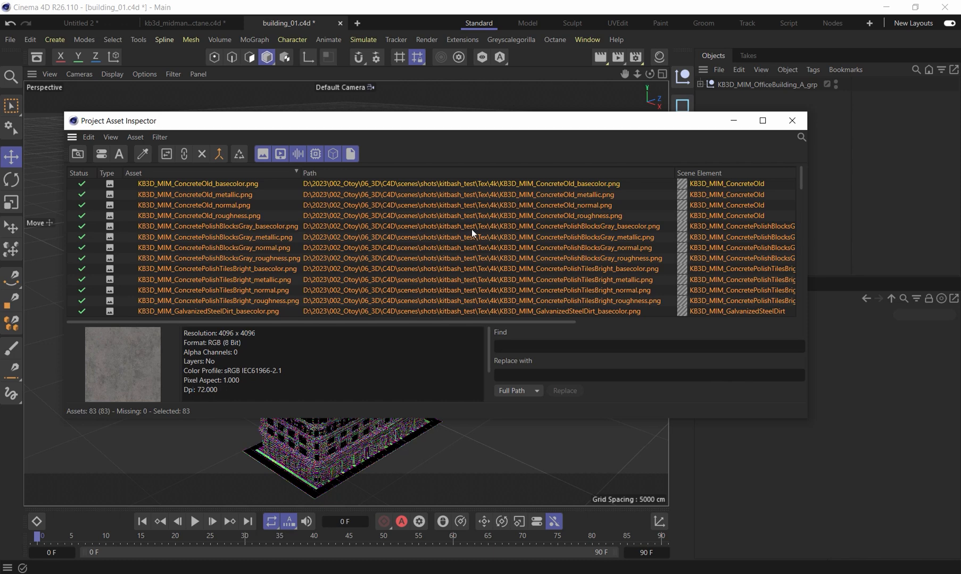
pyautogui.moveTo(459, 233)
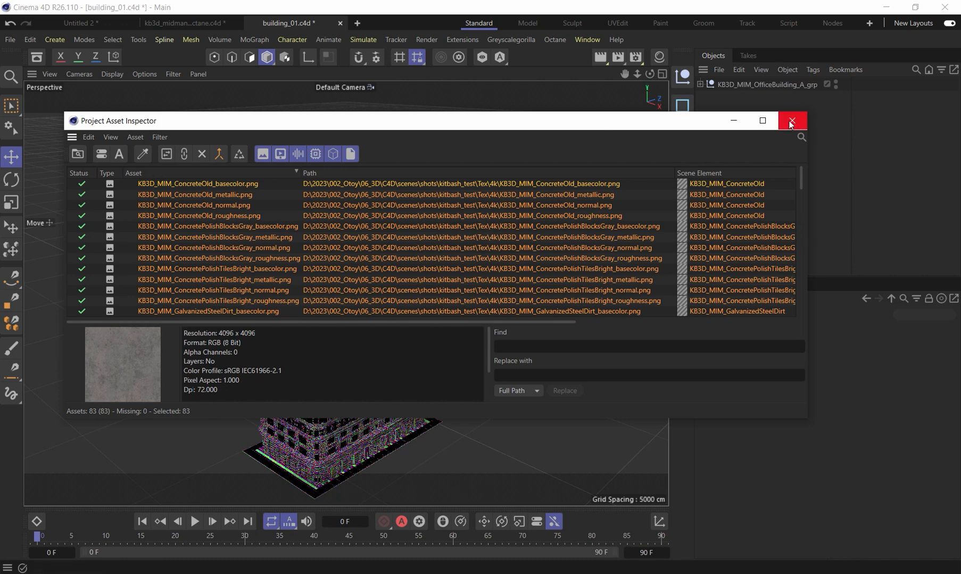
pyautogui.click(790, 120)
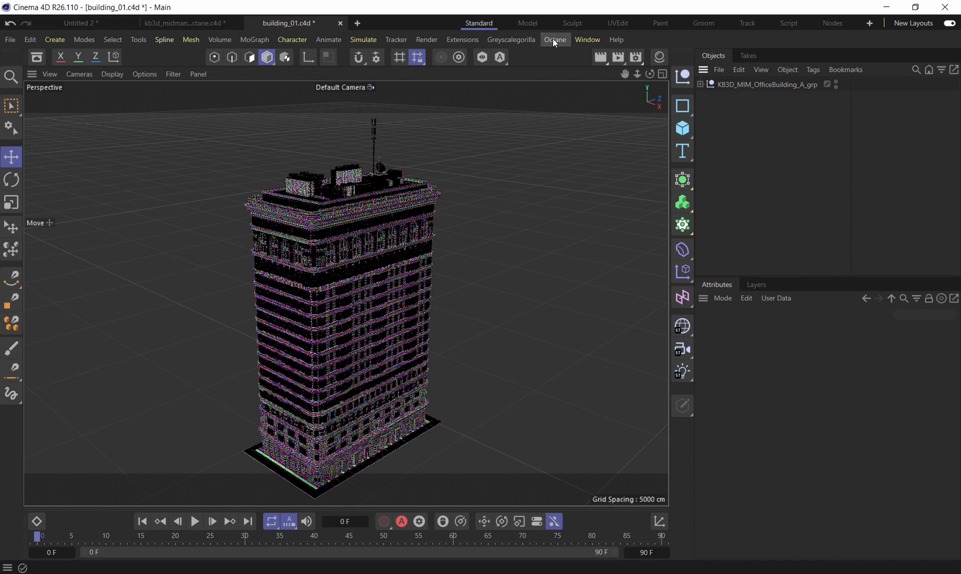
pyautogui.moveTo(554, 47)
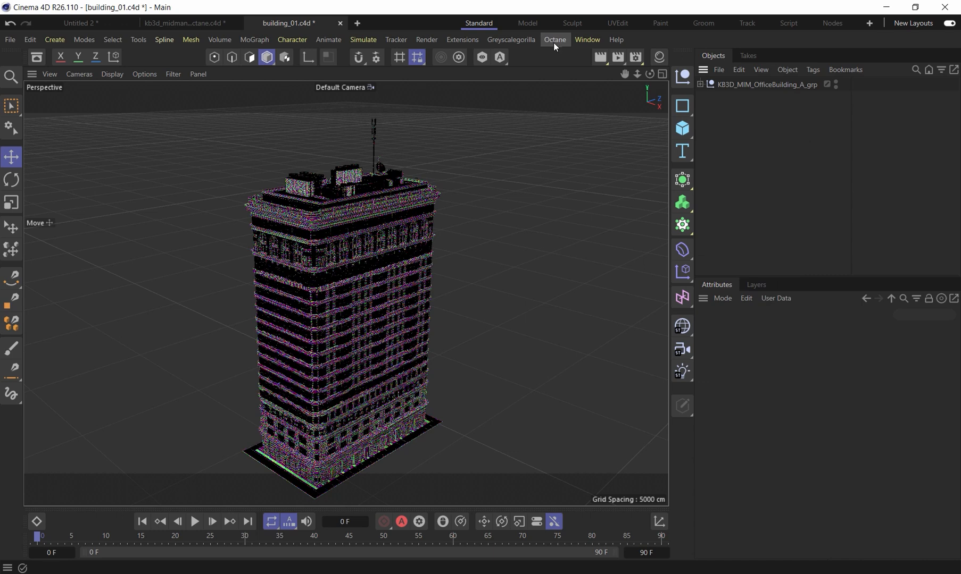
pyautogui.moveTo(552, 44)
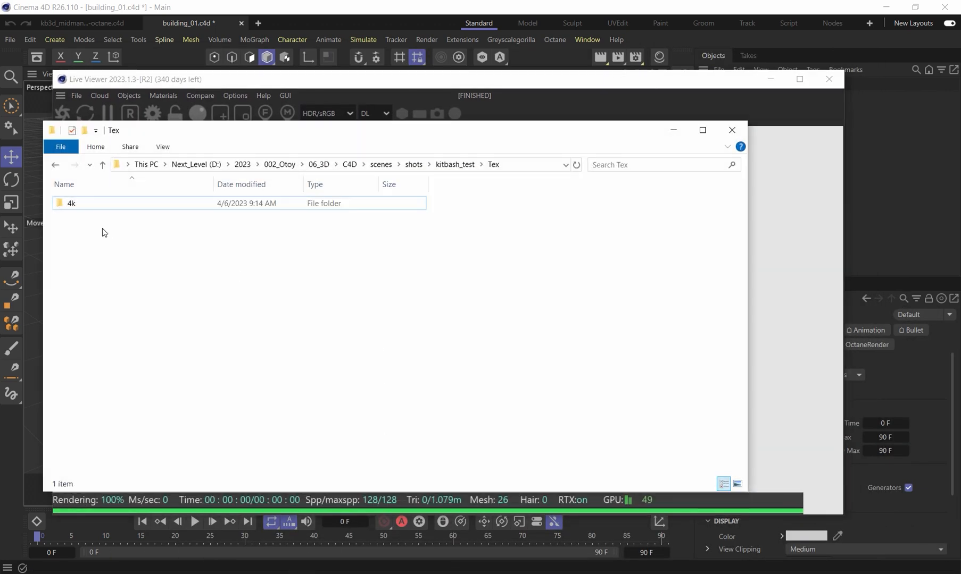
# Check the kitbash_test folder's contents in File Explorer before rendering in the Octane Live Viewer
pyautogui.click(412, 164)
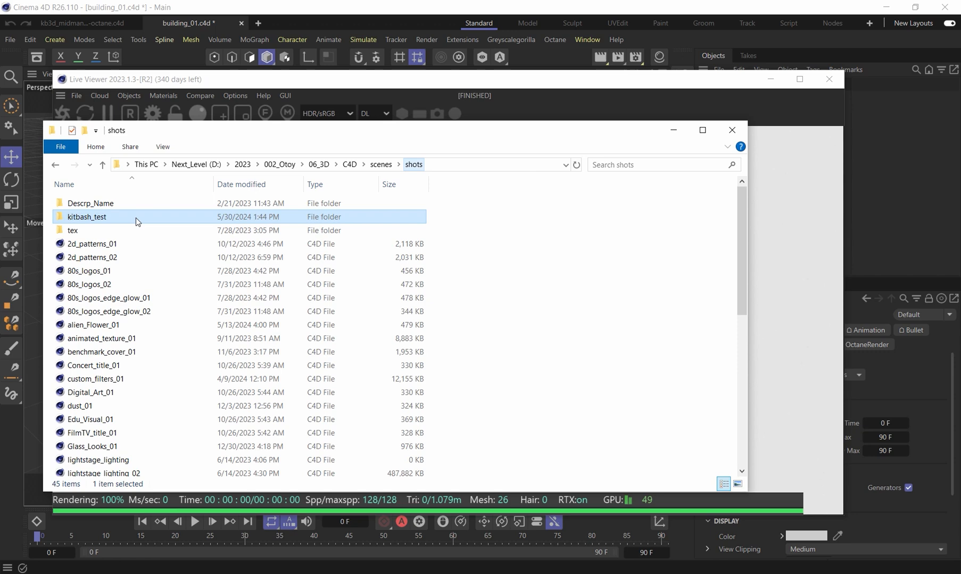
pyautogui.doubleClick(86, 216)
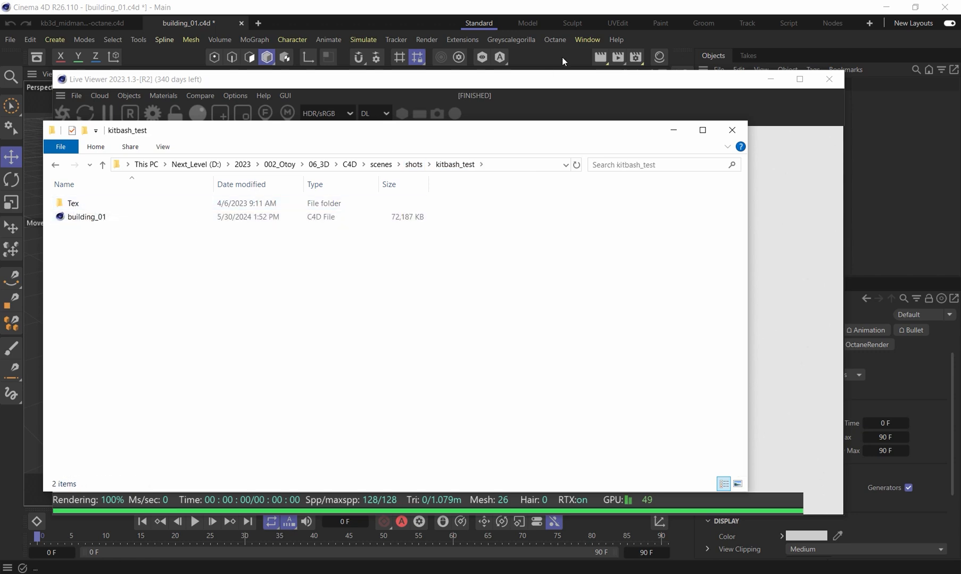
pyautogui.click(586, 40)
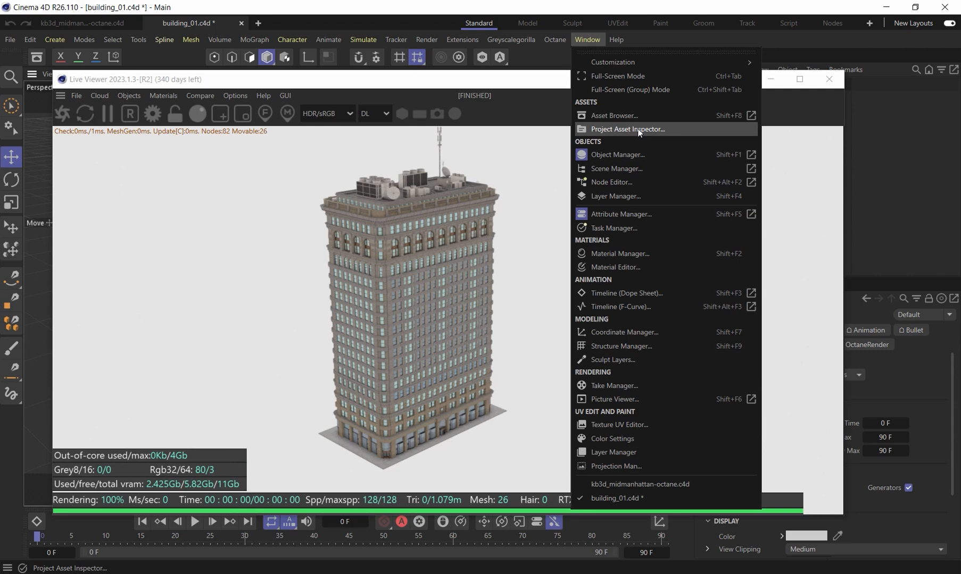
pyautogui.click(625, 129)
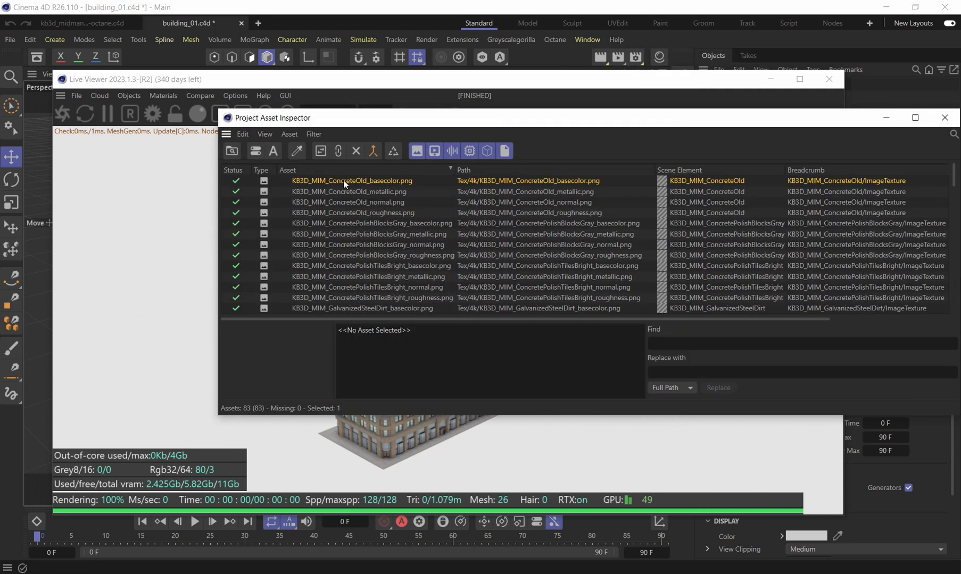
pyautogui.rightClick(350, 179)
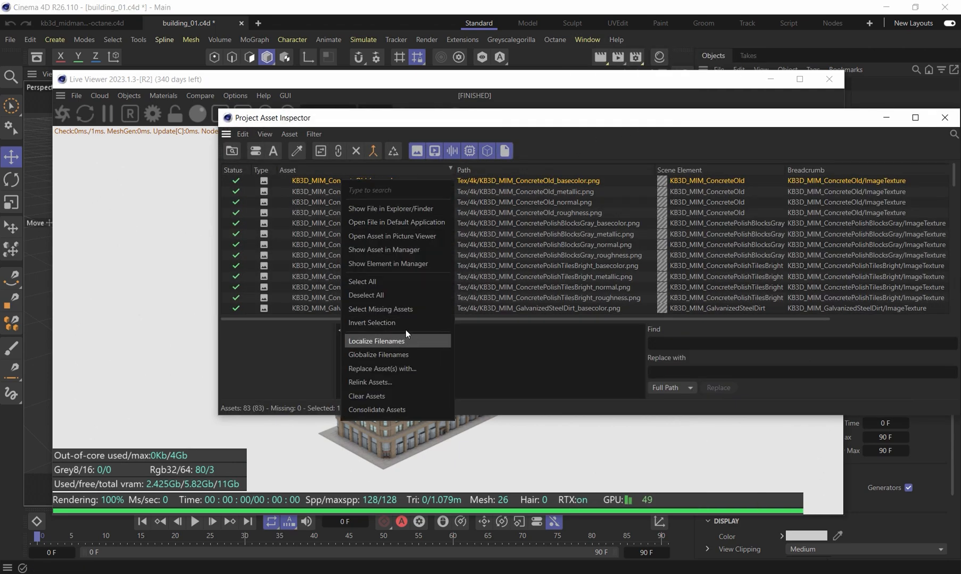
pyautogui.moveTo(375, 385)
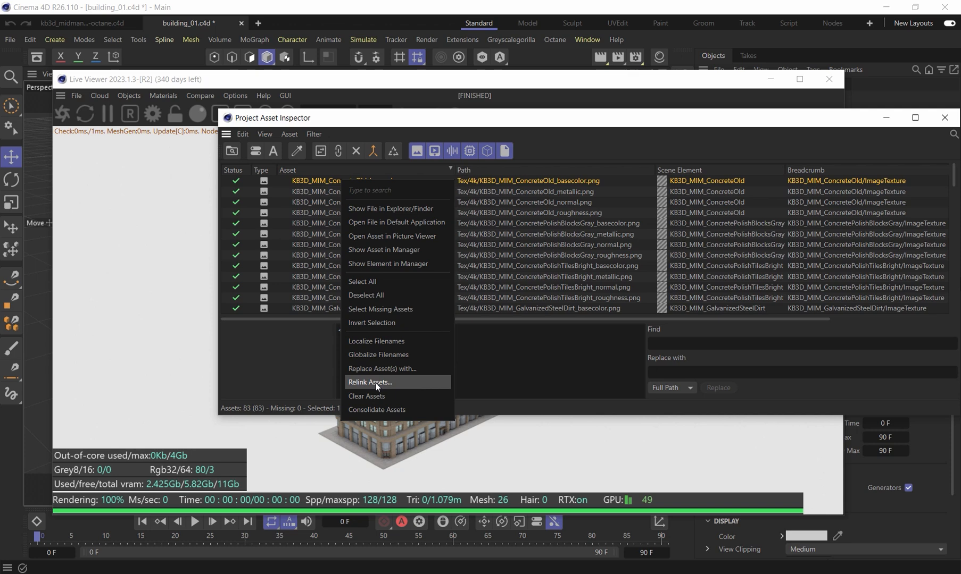
pyautogui.moveTo(378, 386)
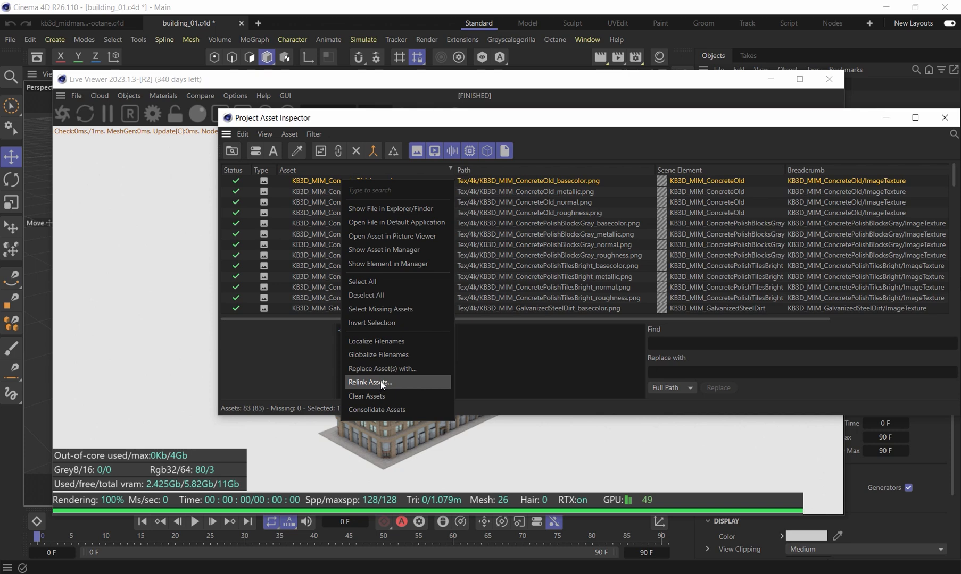
pyautogui.moveTo(398, 387)
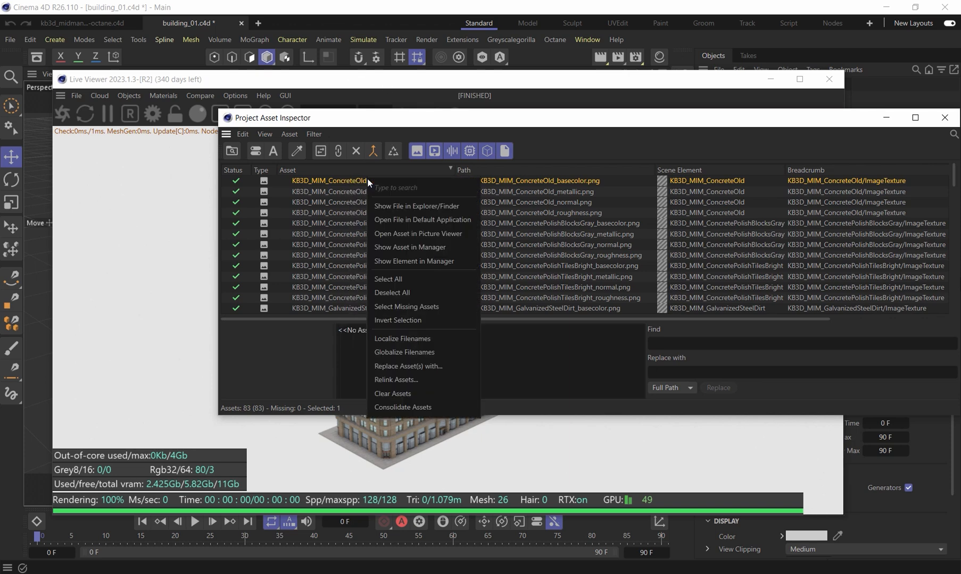
pyautogui.moveTo(411, 352)
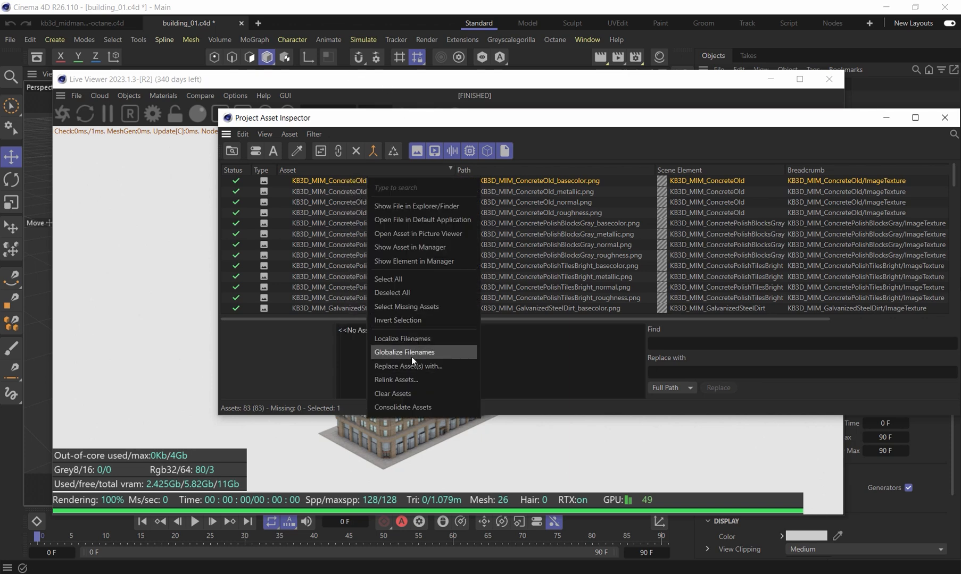
pyautogui.click(405, 352)
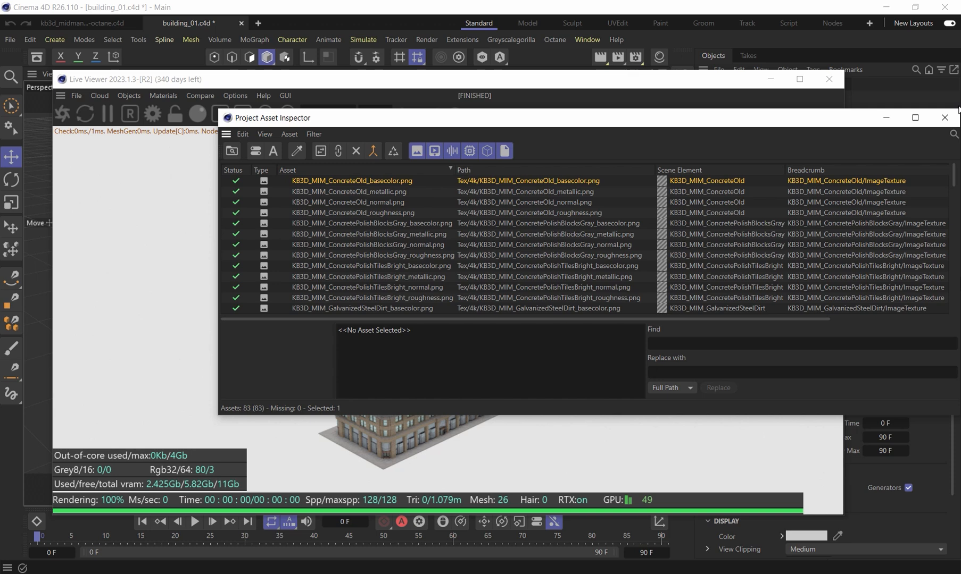
pyautogui.click(944, 117)
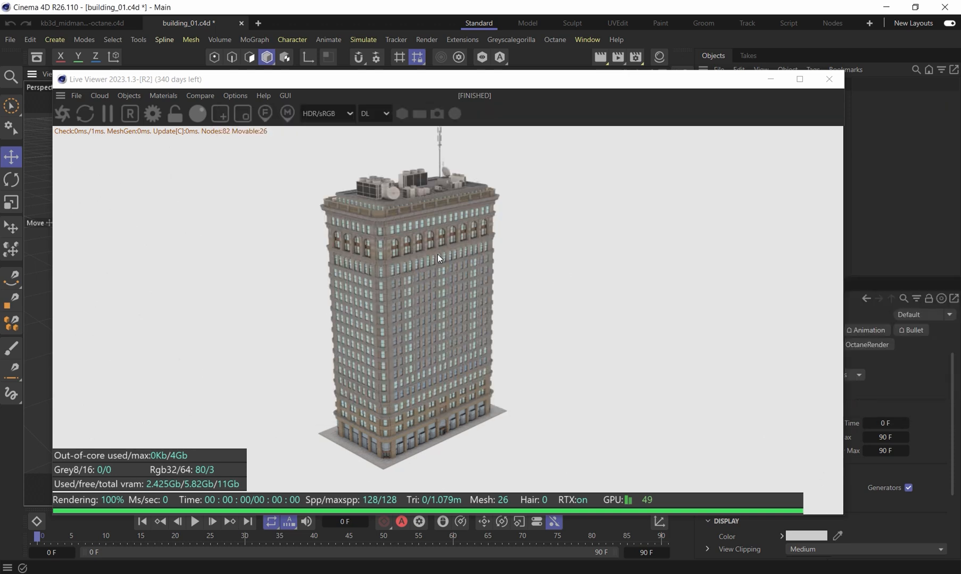
pyautogui.moveTo(309, 293)
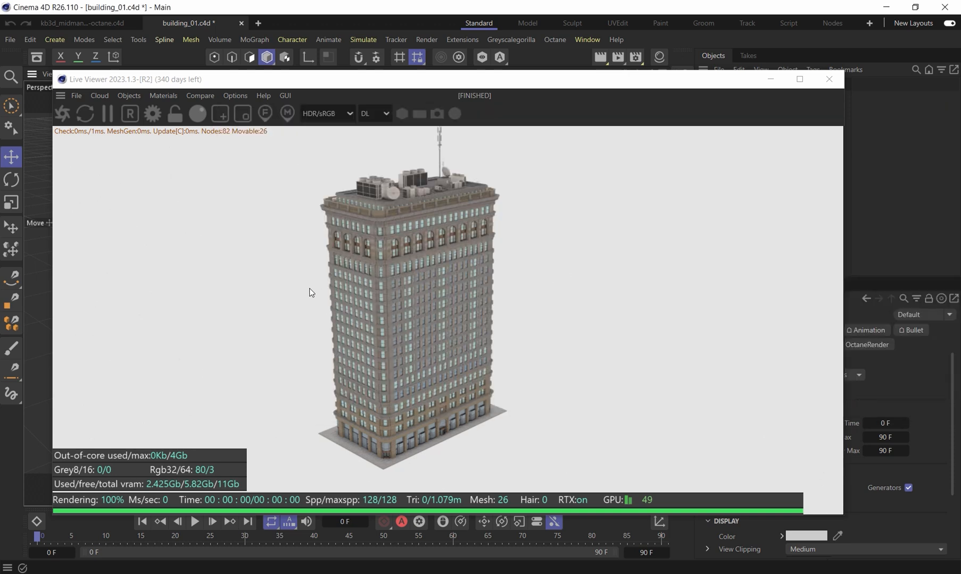